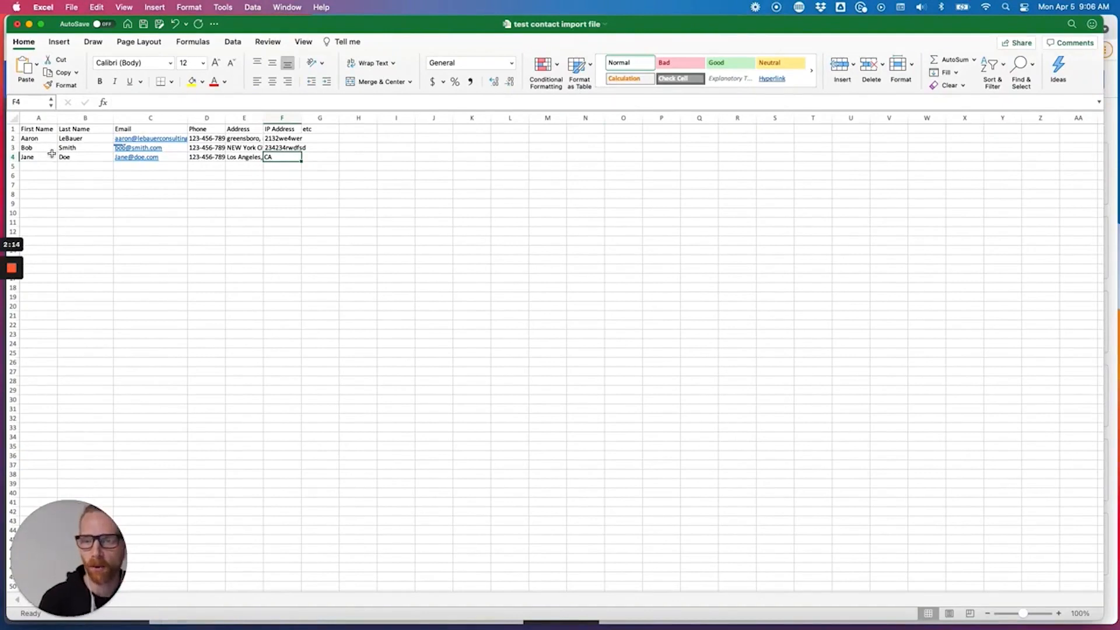
mouse_move(71, 157)
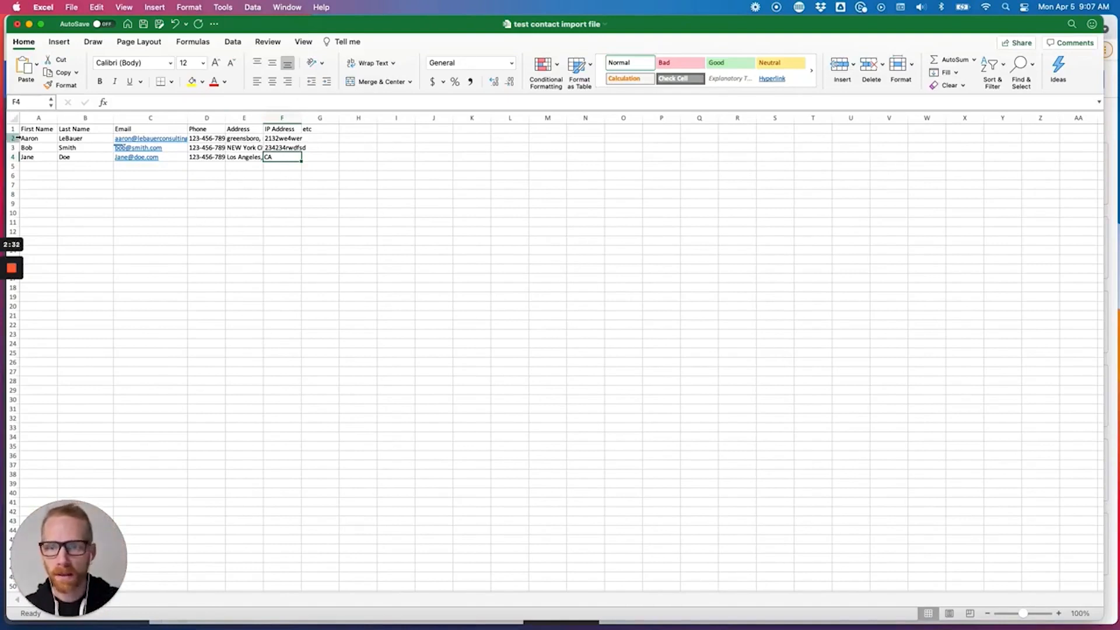
- Save the contact sheet in Downloads as 'test contact import file - customer'
click(13, 137)
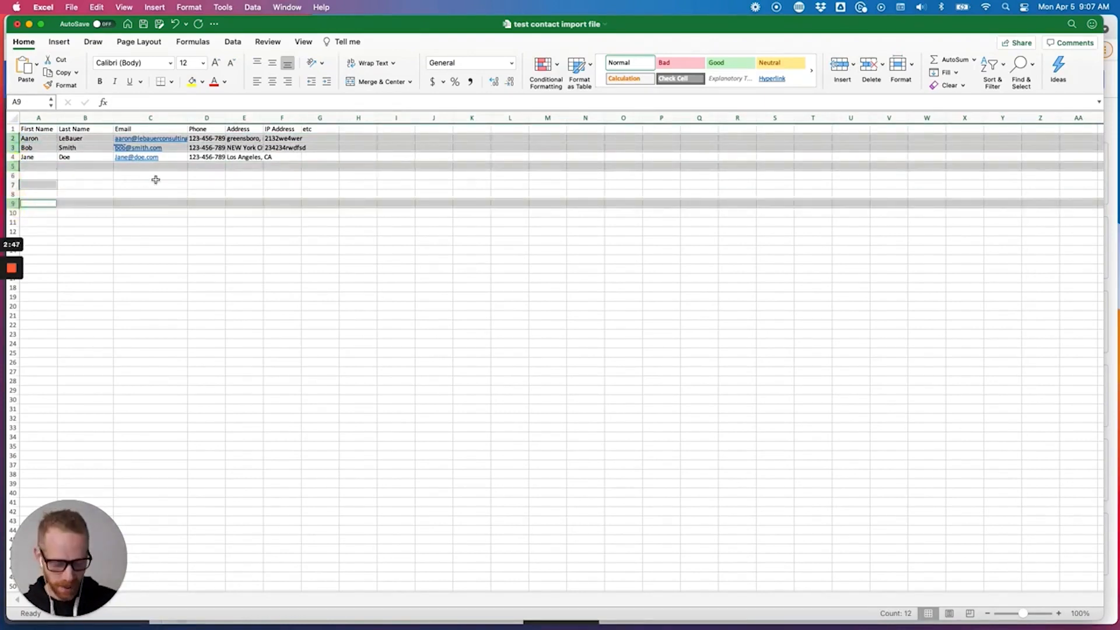
click(70, 7)
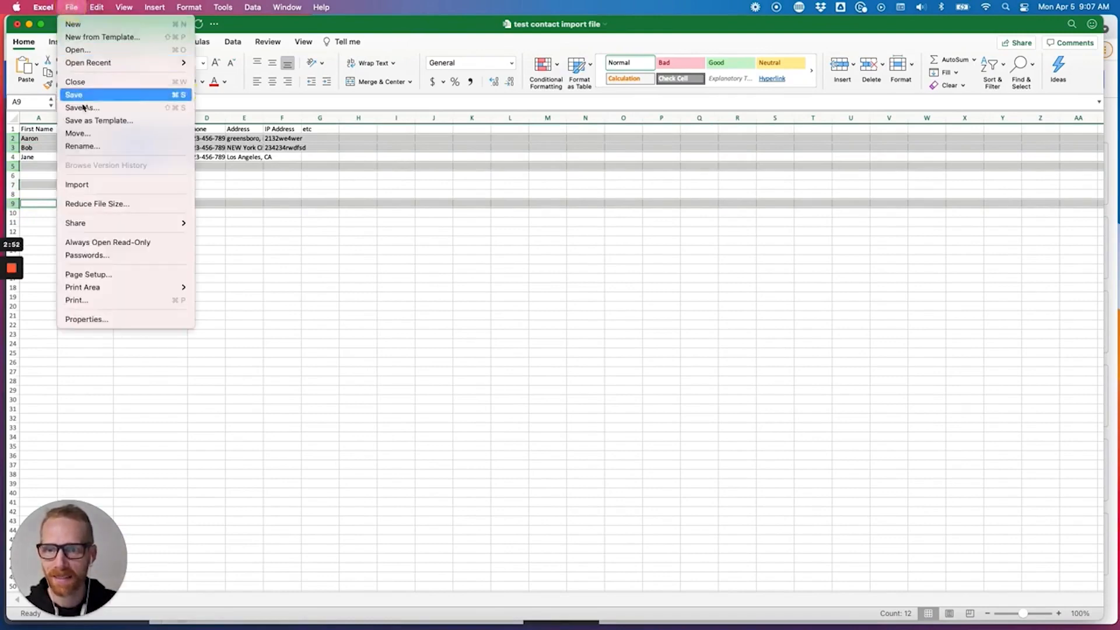
click(73, 94)
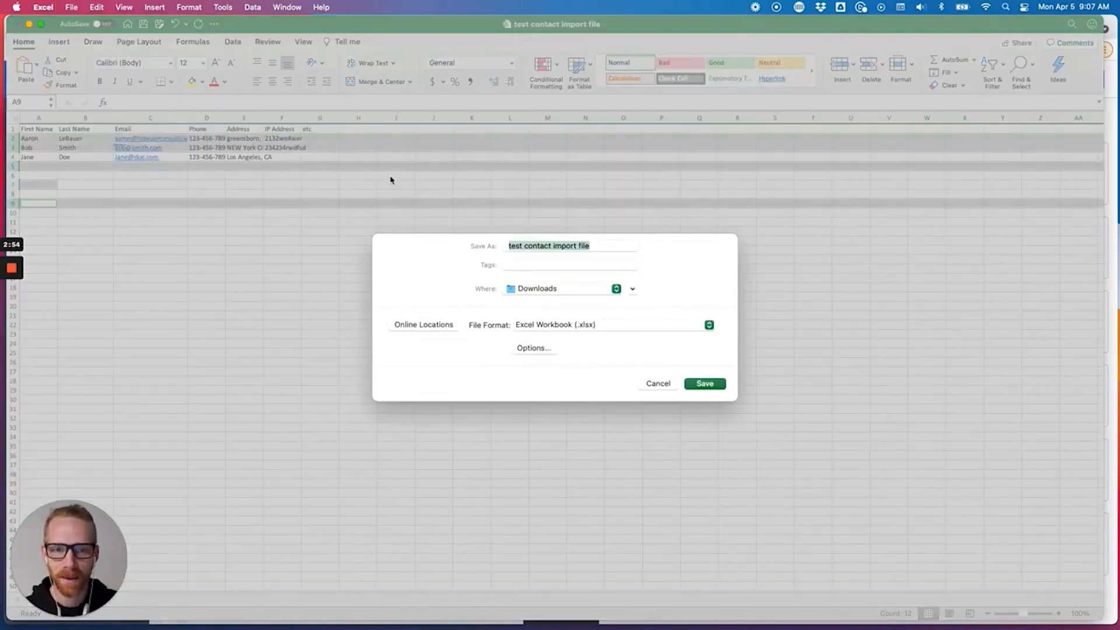
click(570, 246)
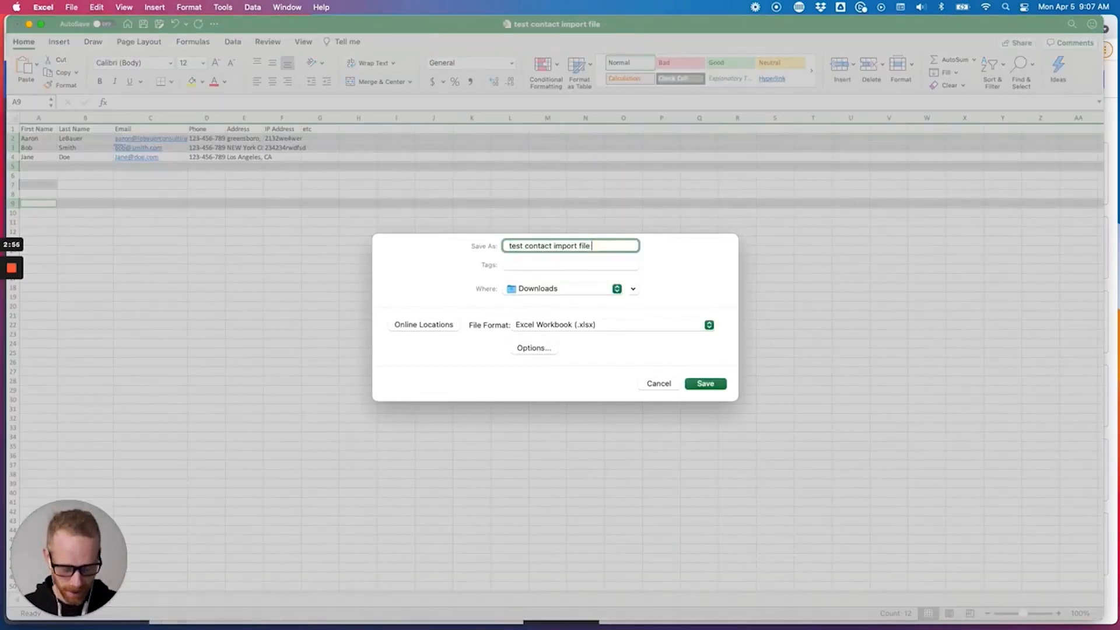
text(- customer)
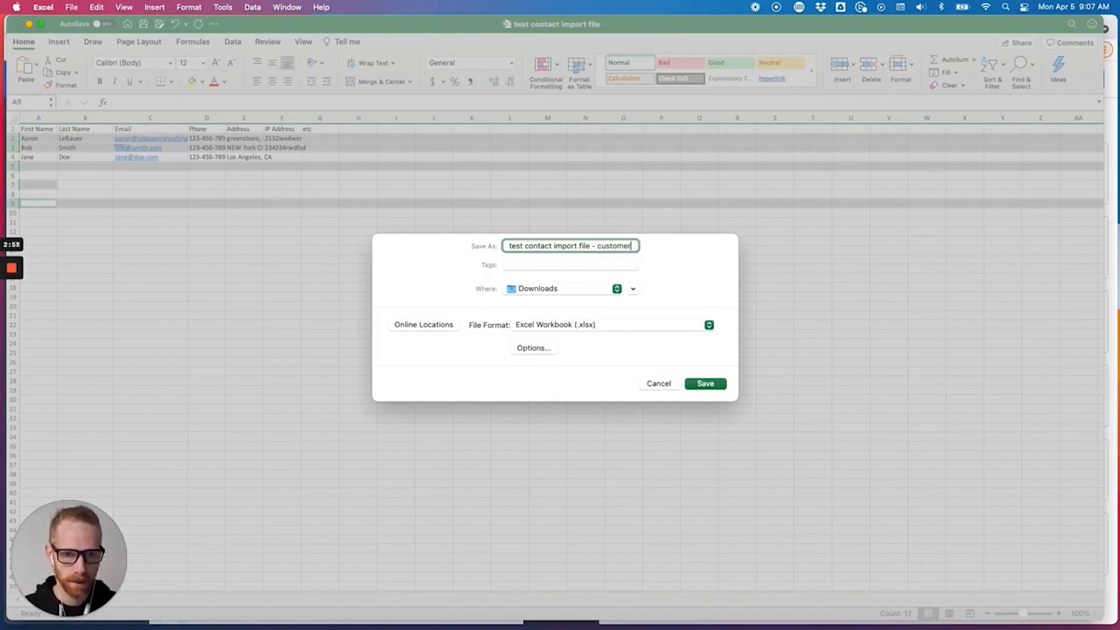
click(703, 384)
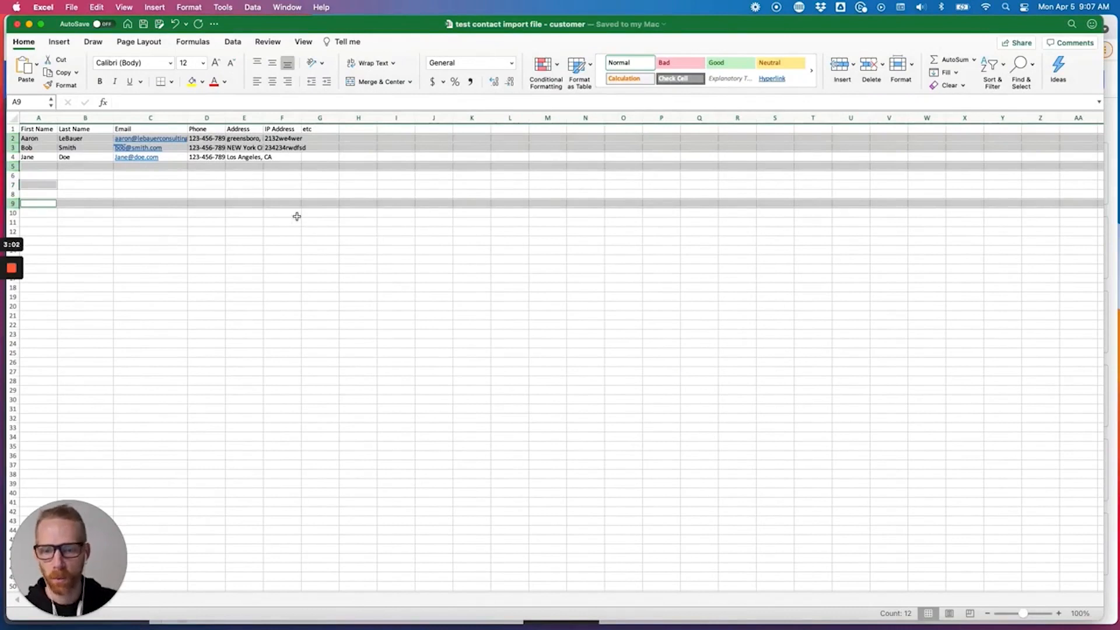
click(207, 268)
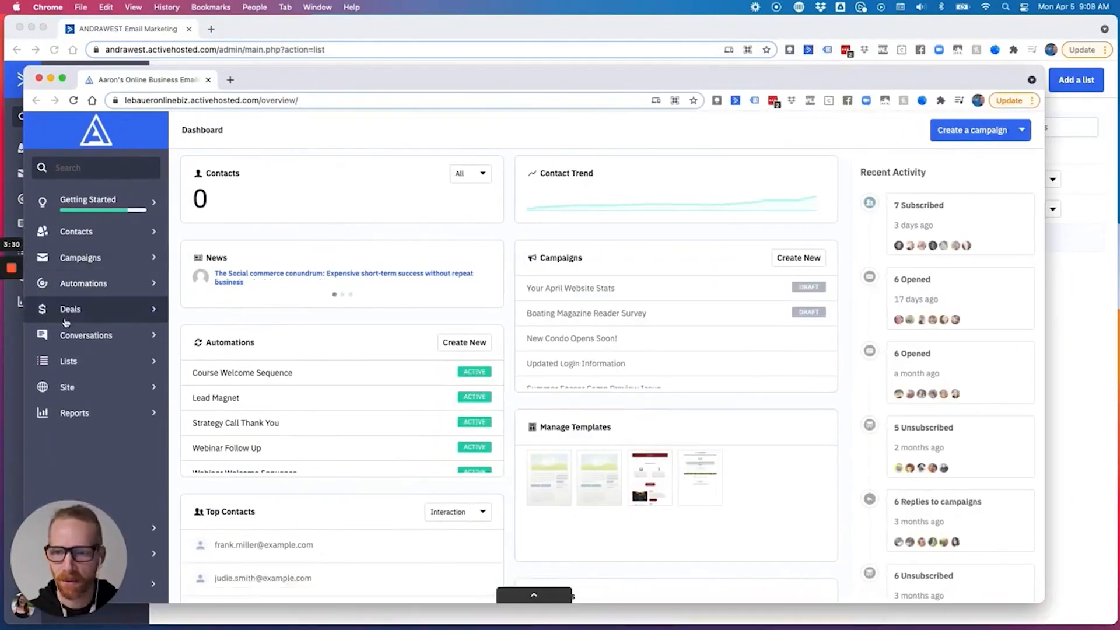
- Open Lists to view Blog Subscribers, Clients and Leads, each with zero contacts
click(69, 361)
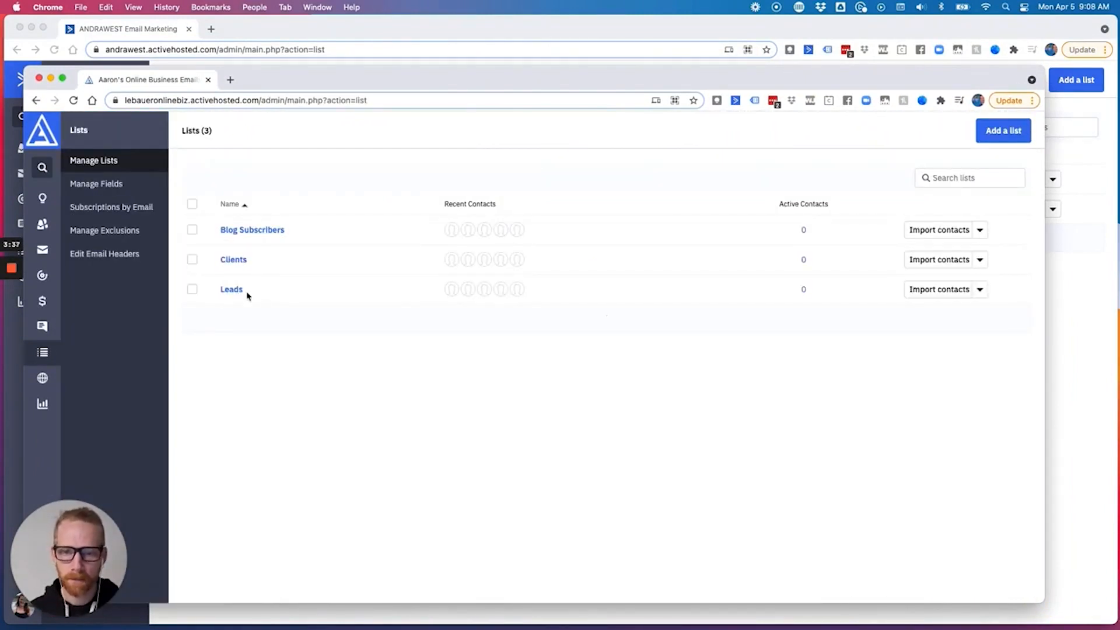
mouse_move(249, 319)
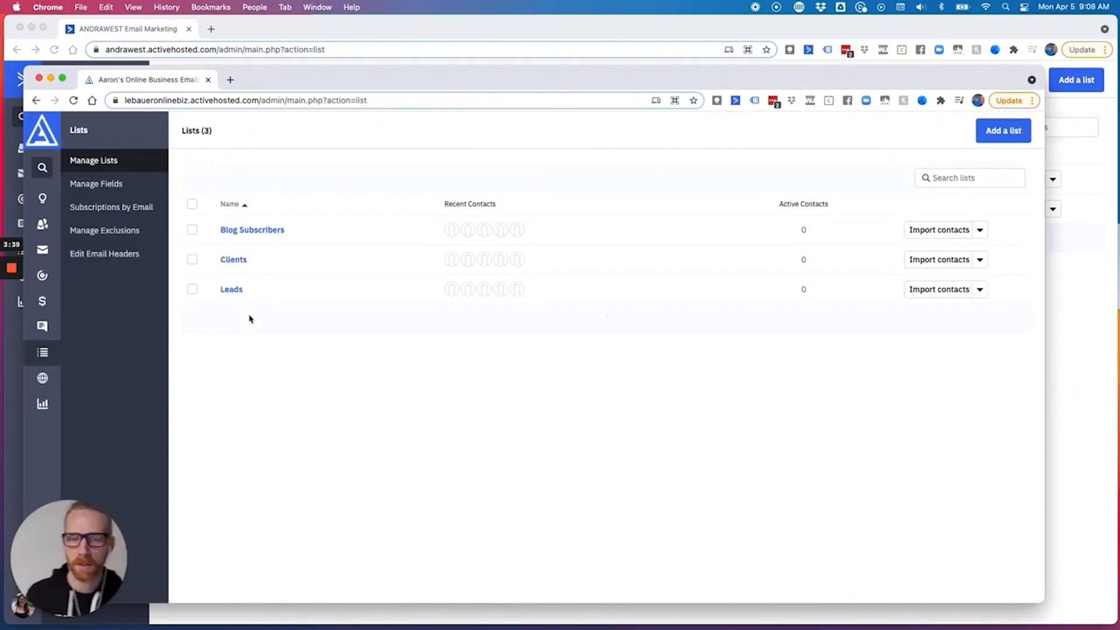
mouse_move(233, 259)
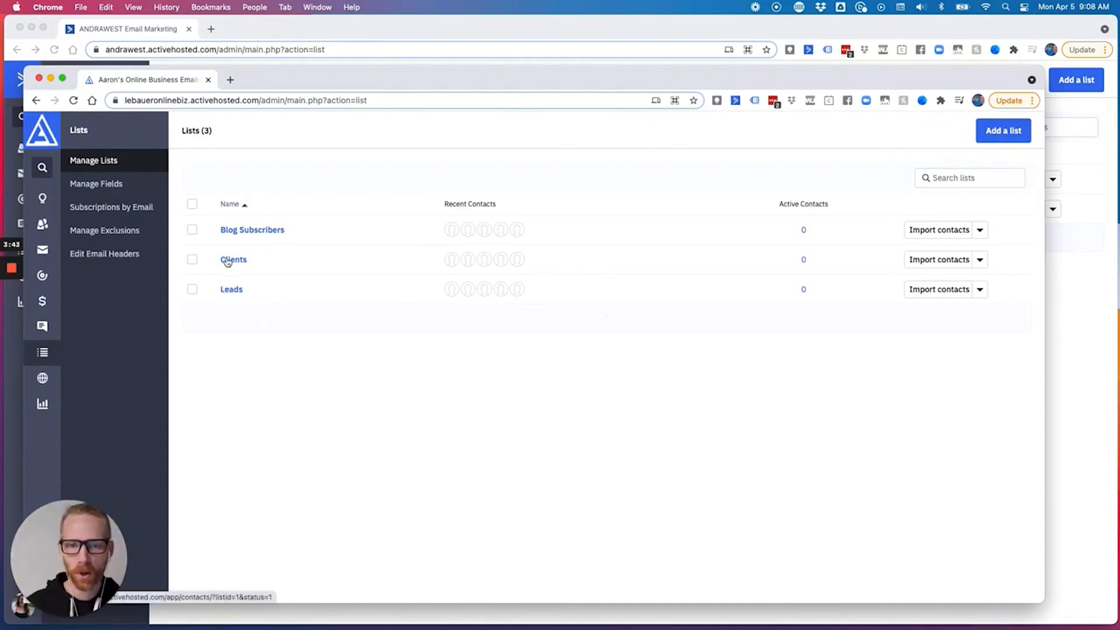
mouse_move(225, 308)
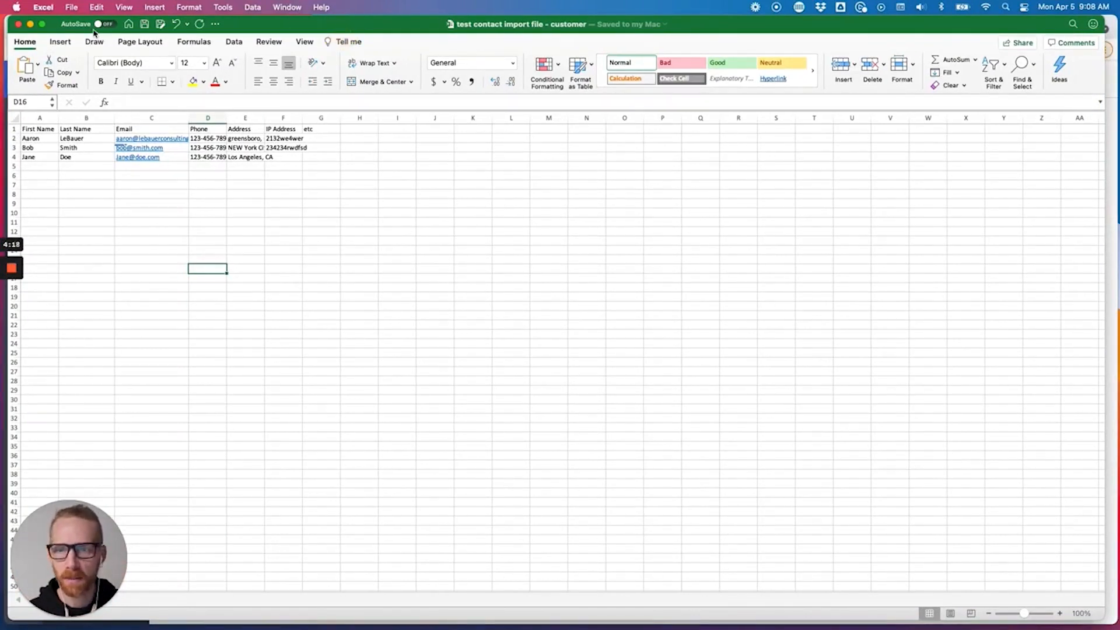
- Save the customer sheet in Downloads as a Comma Separated Values (.csv) file
click(70, 7)
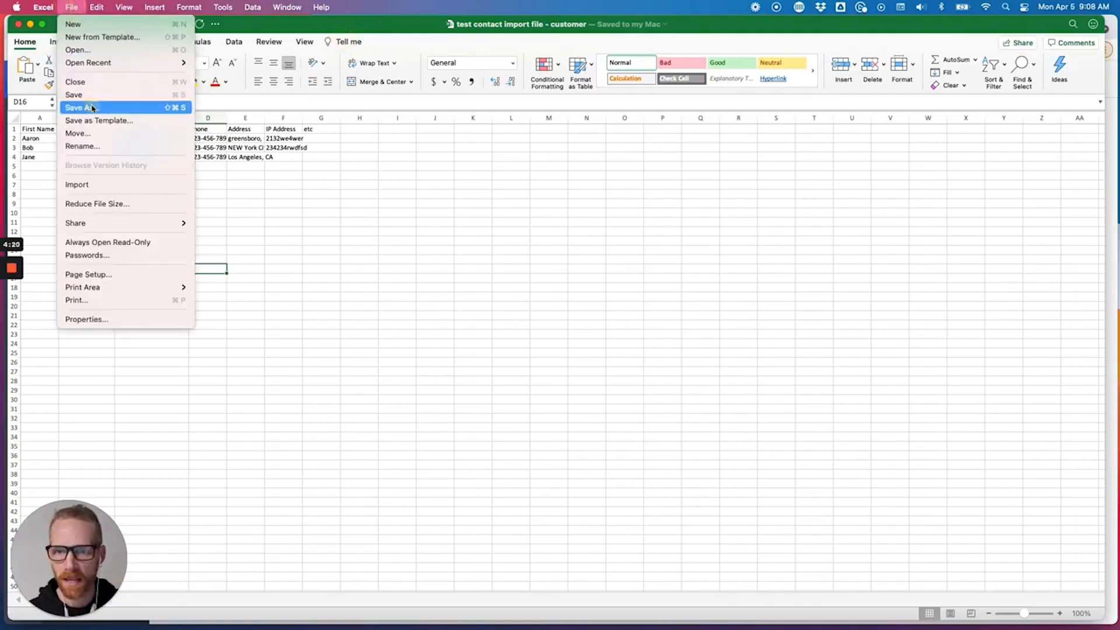
click(81, 108)
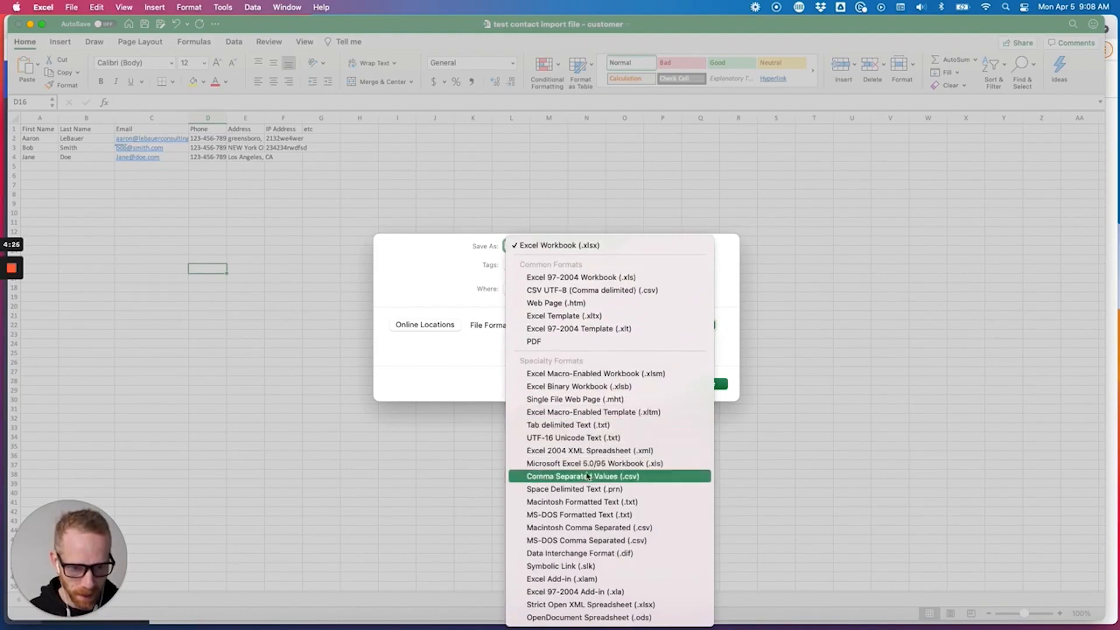
click(586, 477)
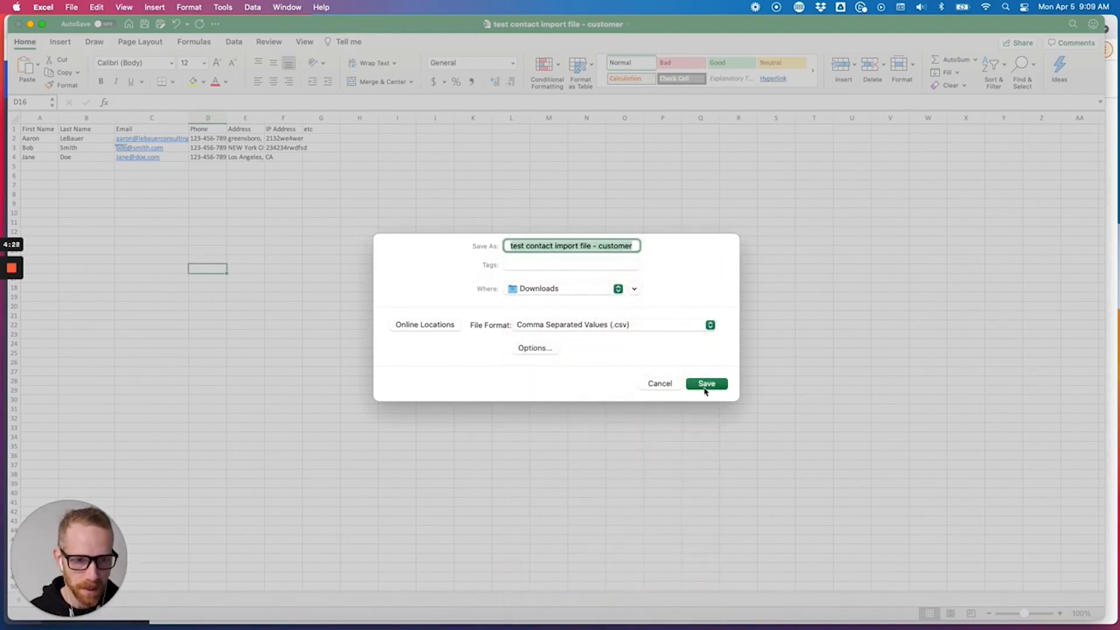
click(705, 383)
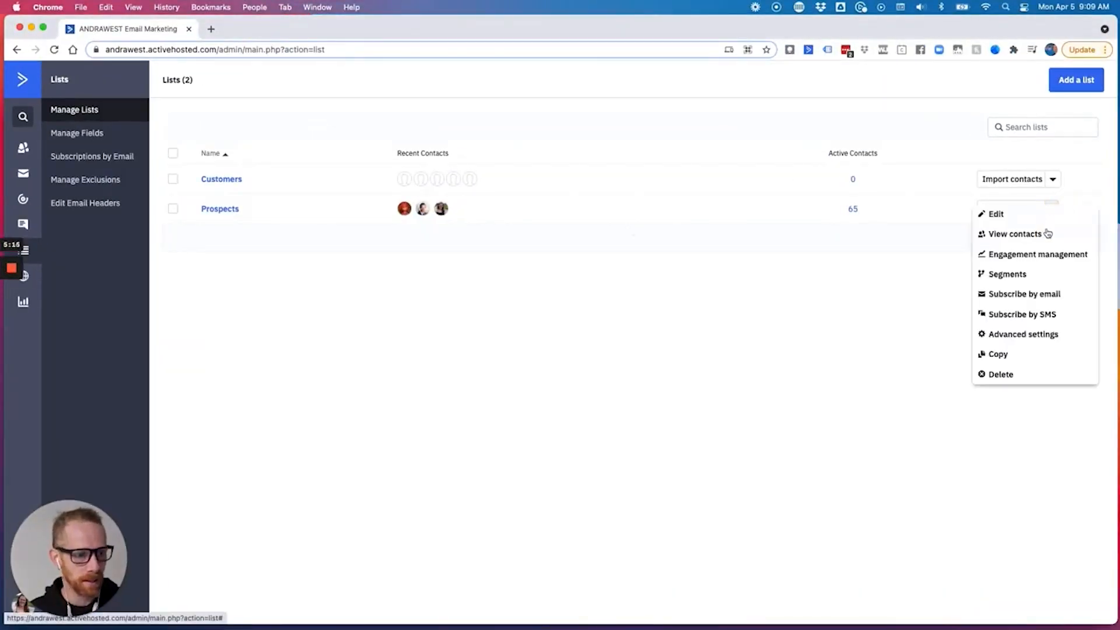
mouse_move(1000, 360)
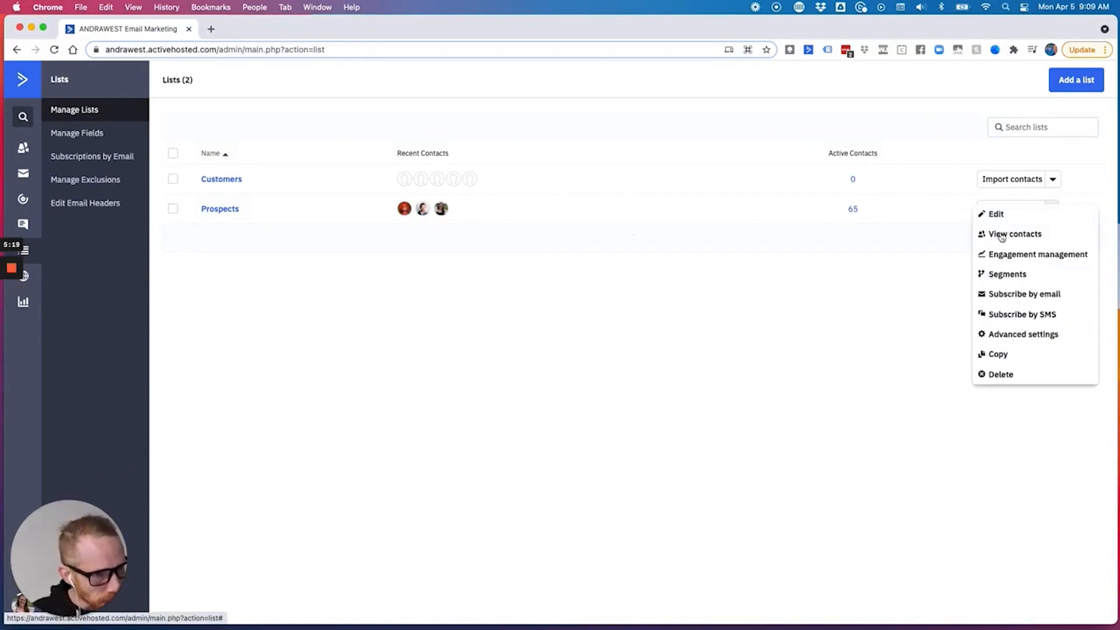
- View the Prospects list contacts, then start importing contacts into the Clients list
click(1014, 233)
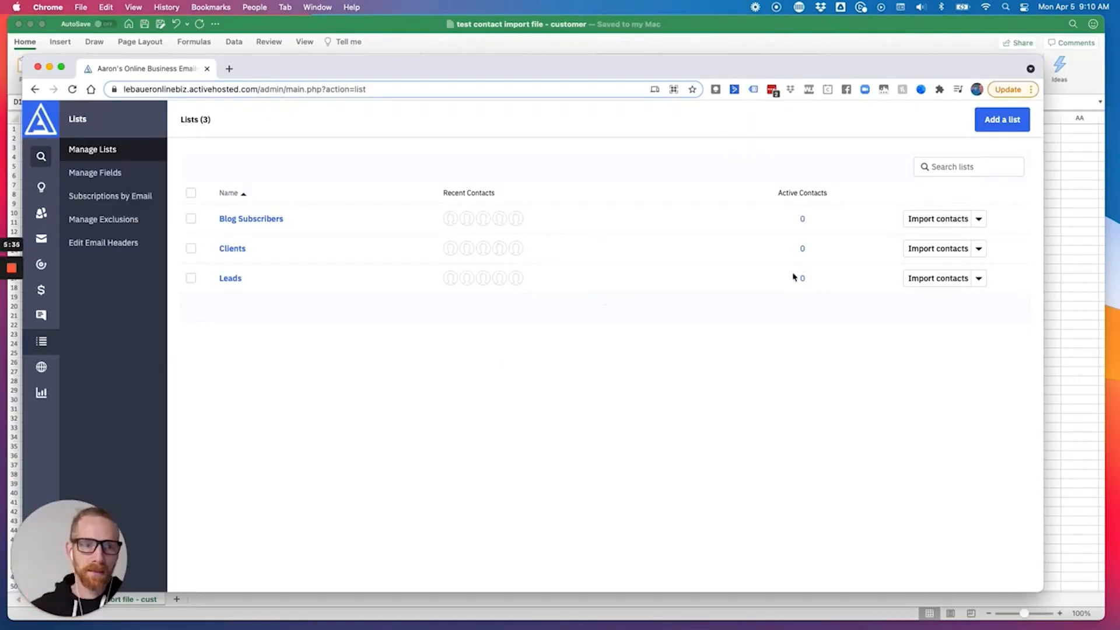
mouse_move(370, 242)
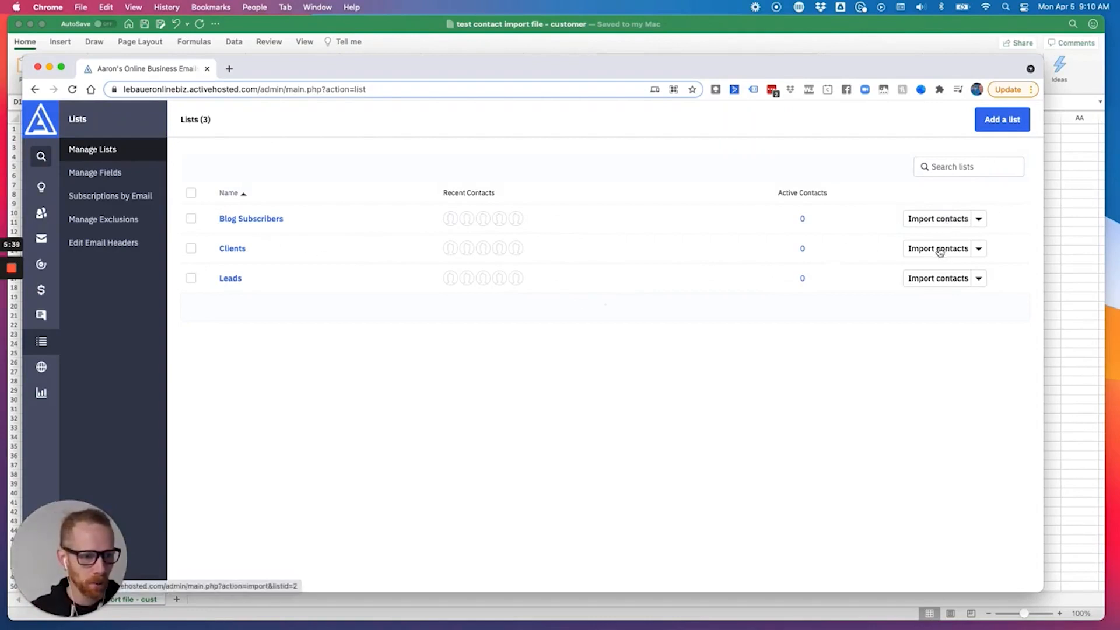
click(938, 248)
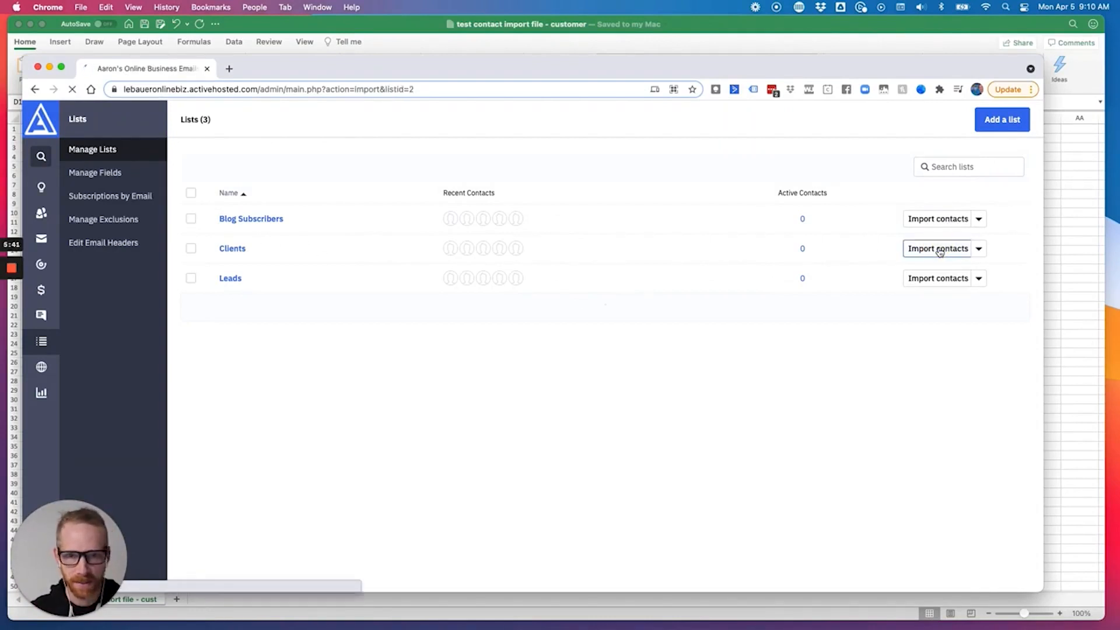
click(938, 248)
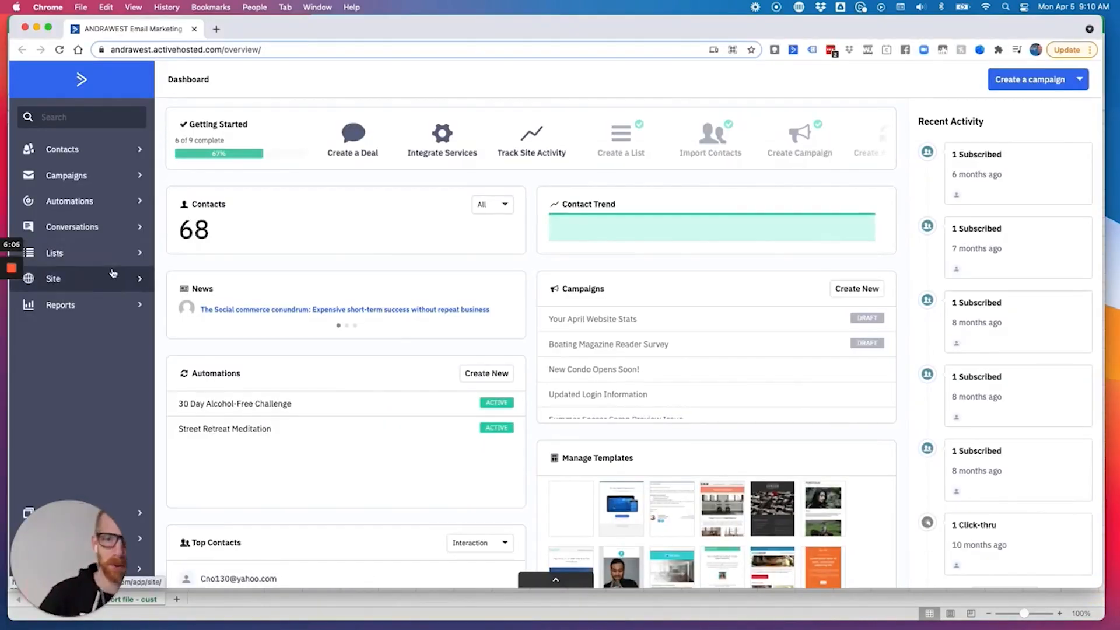
- Import from file, choosing 'test contact import file - customer.csv' in Downloads
click(62, 149)
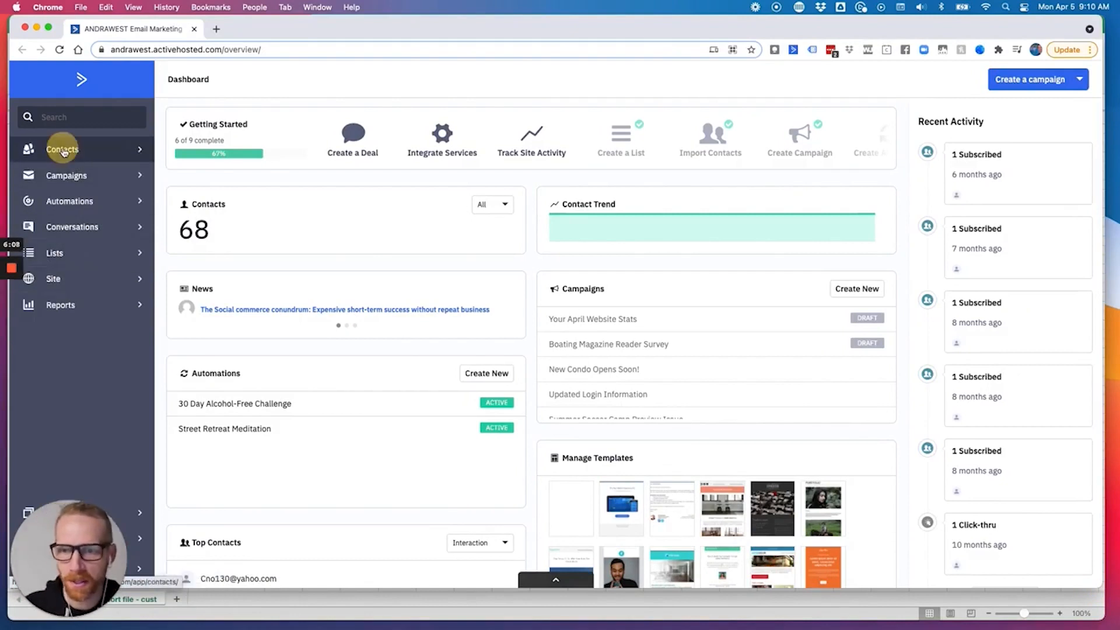
click(62, 149)
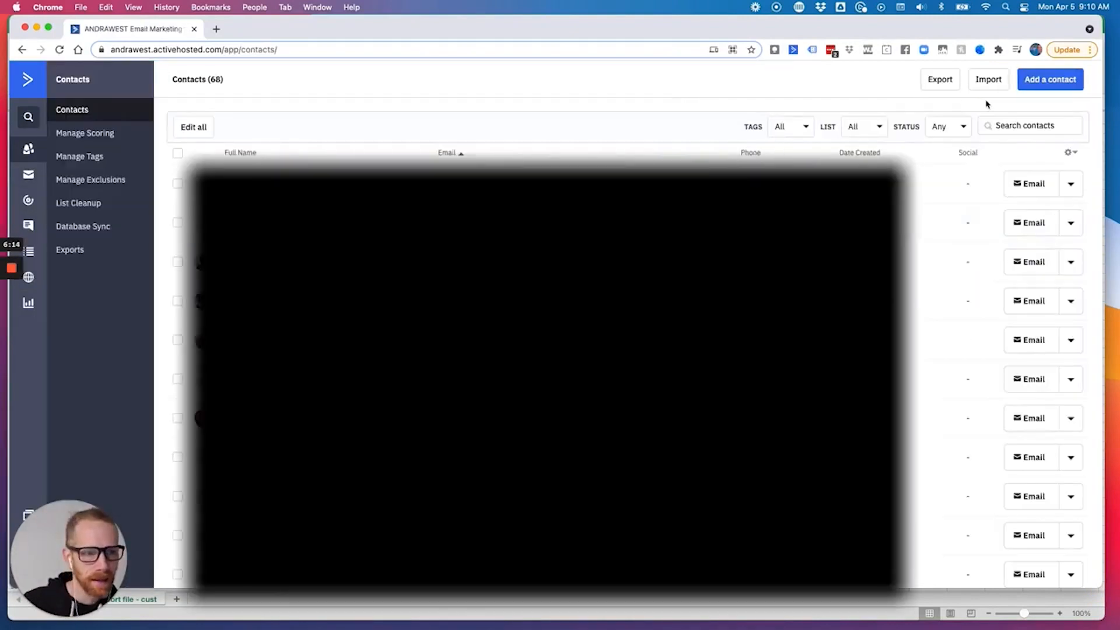
click(988, 79)
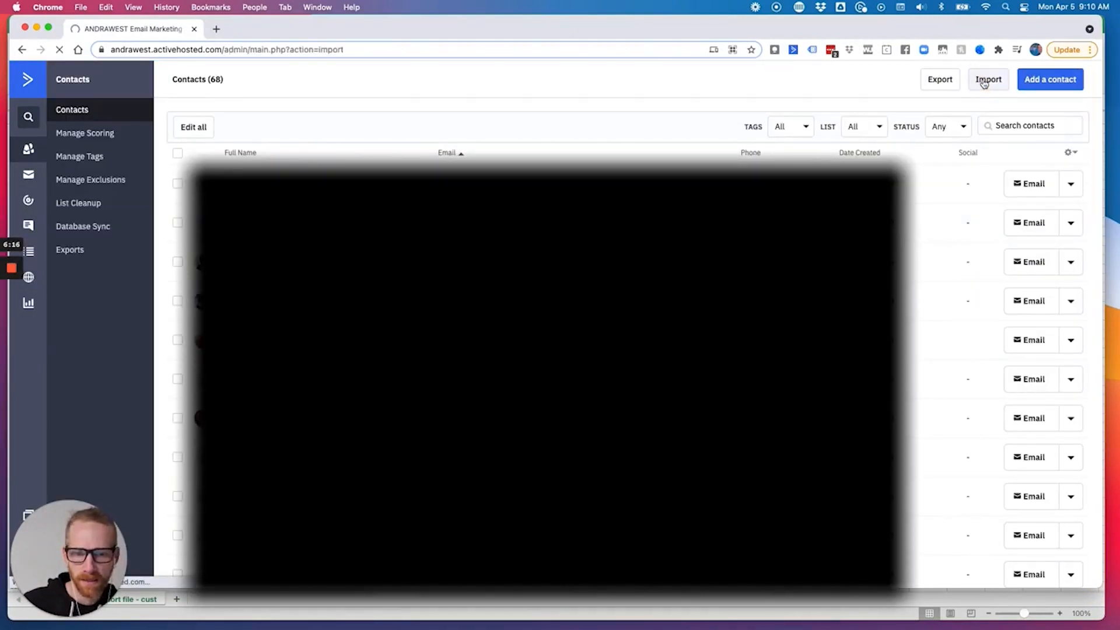
click(987, 79)
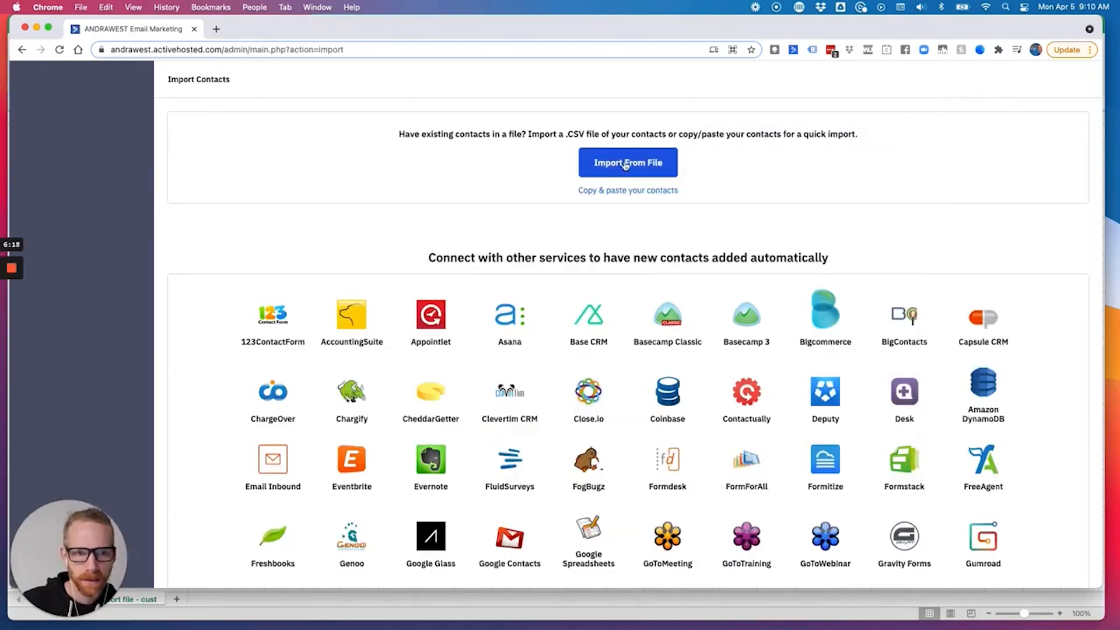
click(627, 162)
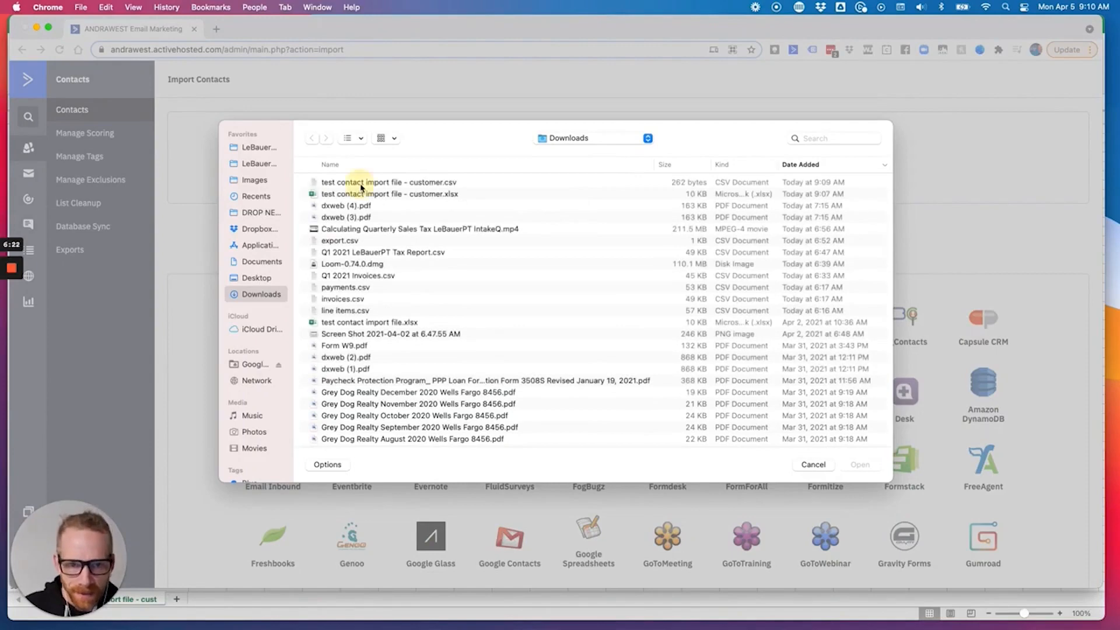
click(389, 181)
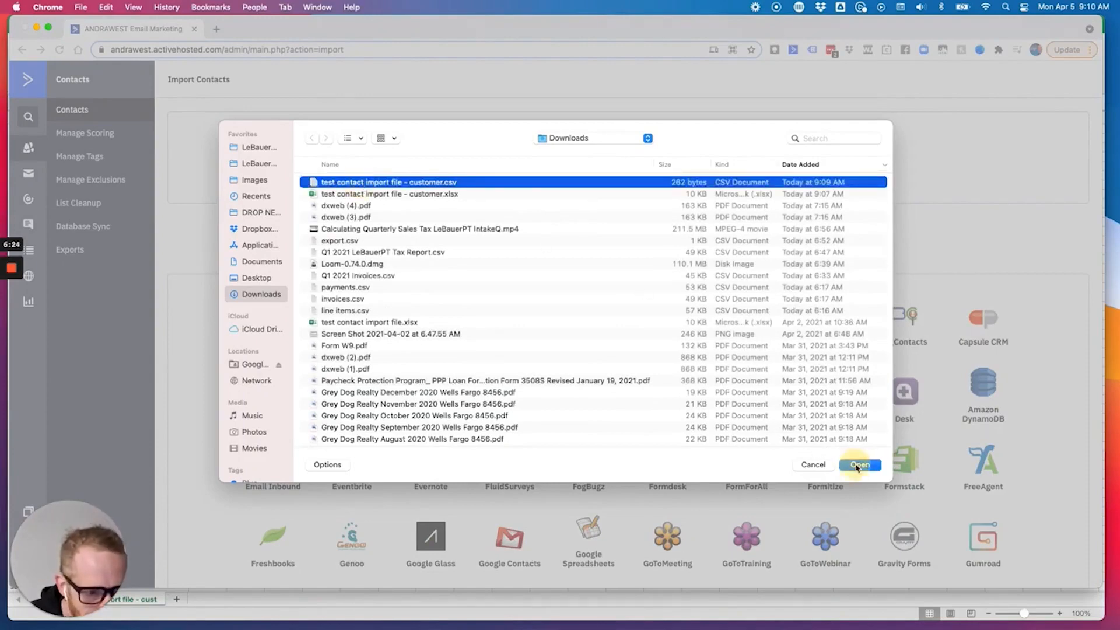
click(859, 464)
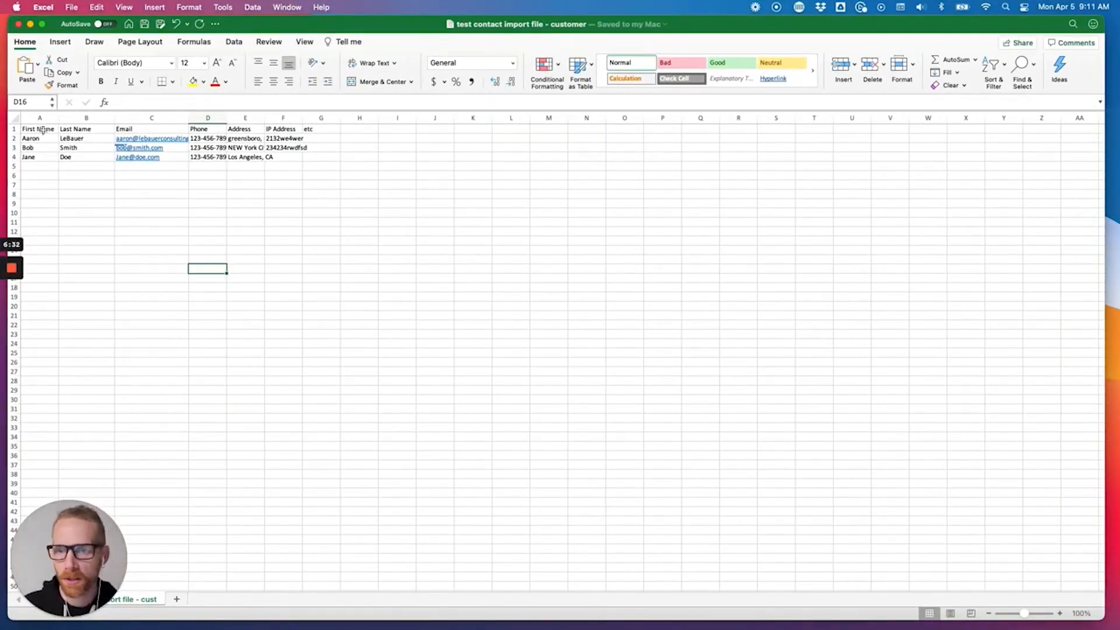
- Zoom in and widen columns so full emails, phones and addresses show
click(39, 117)
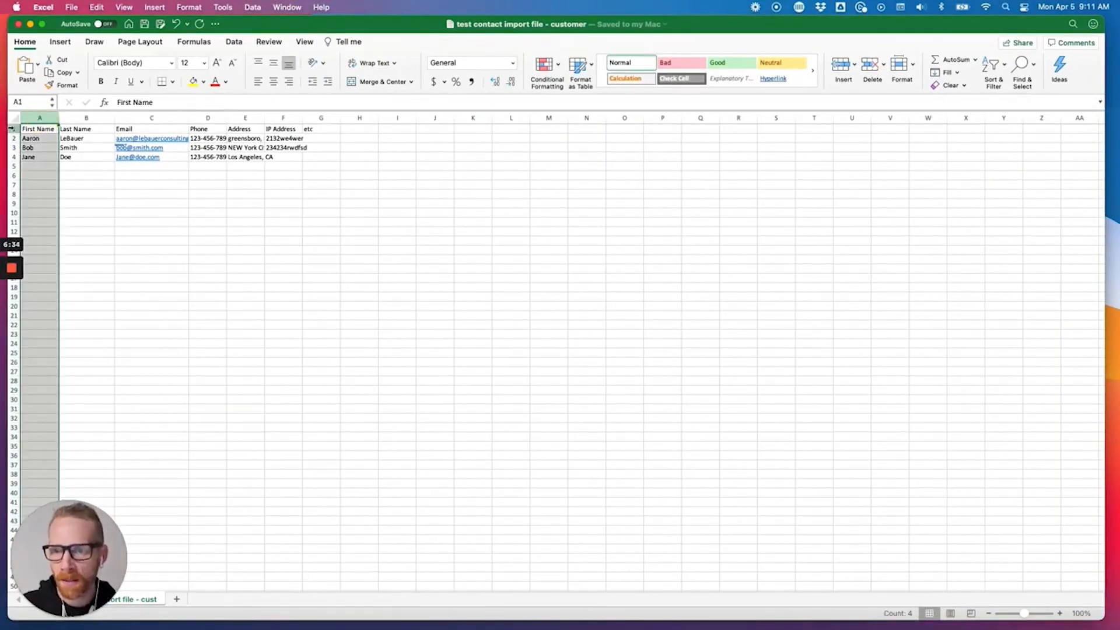
click(39, 118)
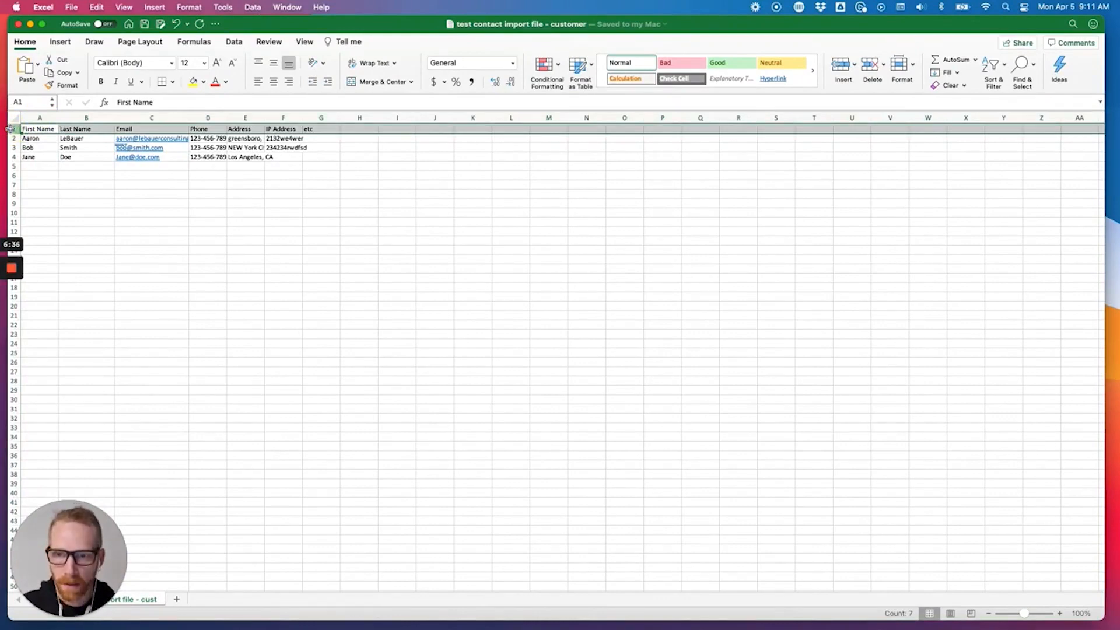
drag(1023, 613, 1037, 617)
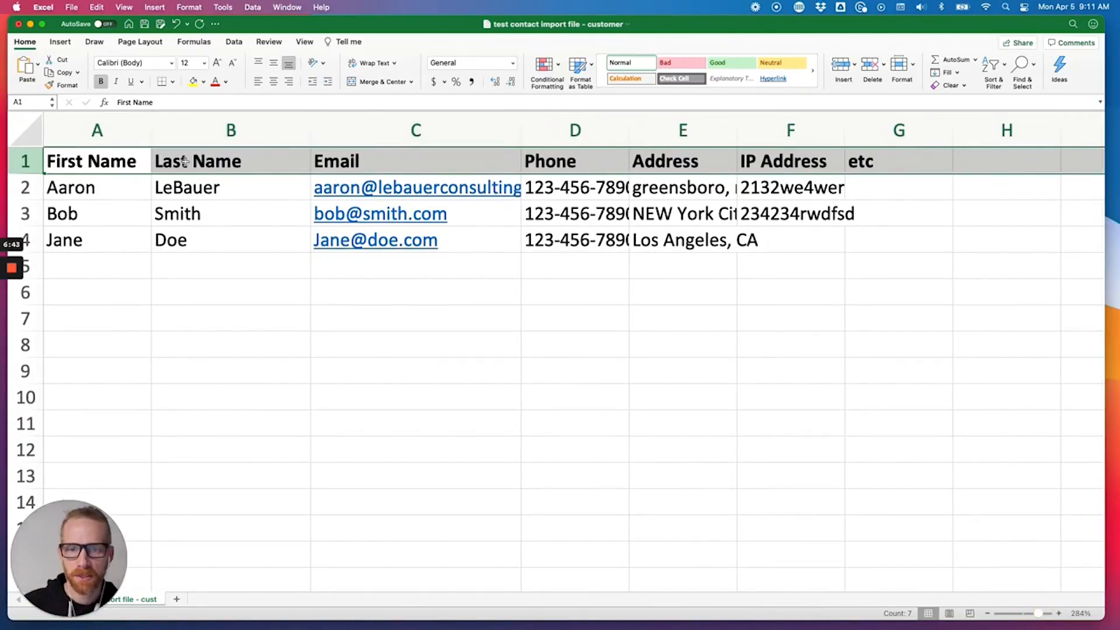
drag(310, 130, 321, 129)
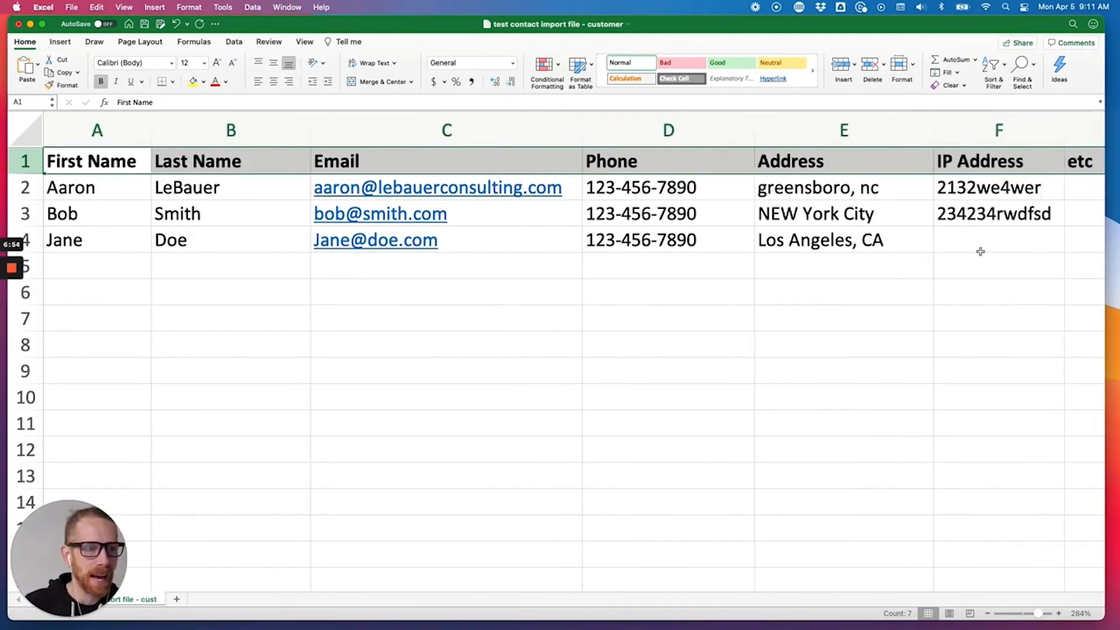
scroll(right, 3)
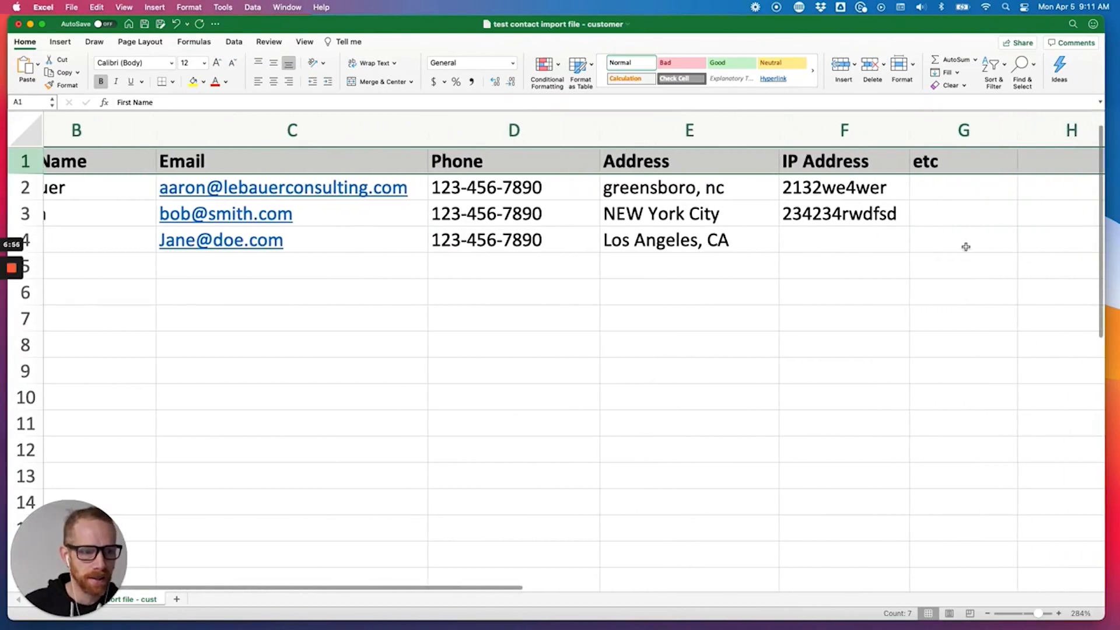
scroll(left, 3)
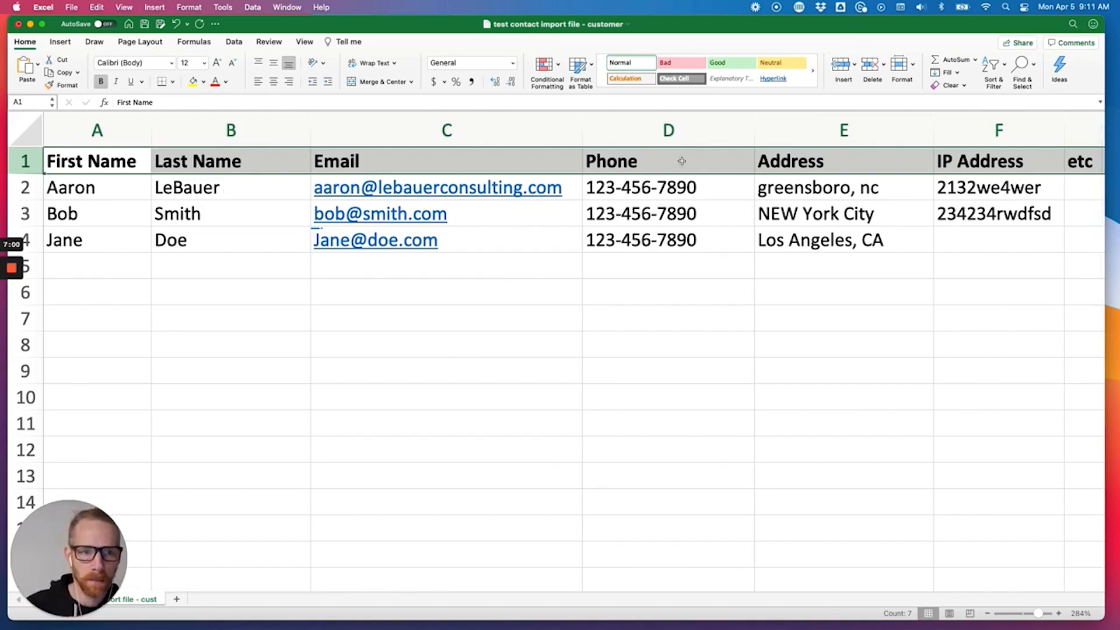
mouse_move(334, 203)
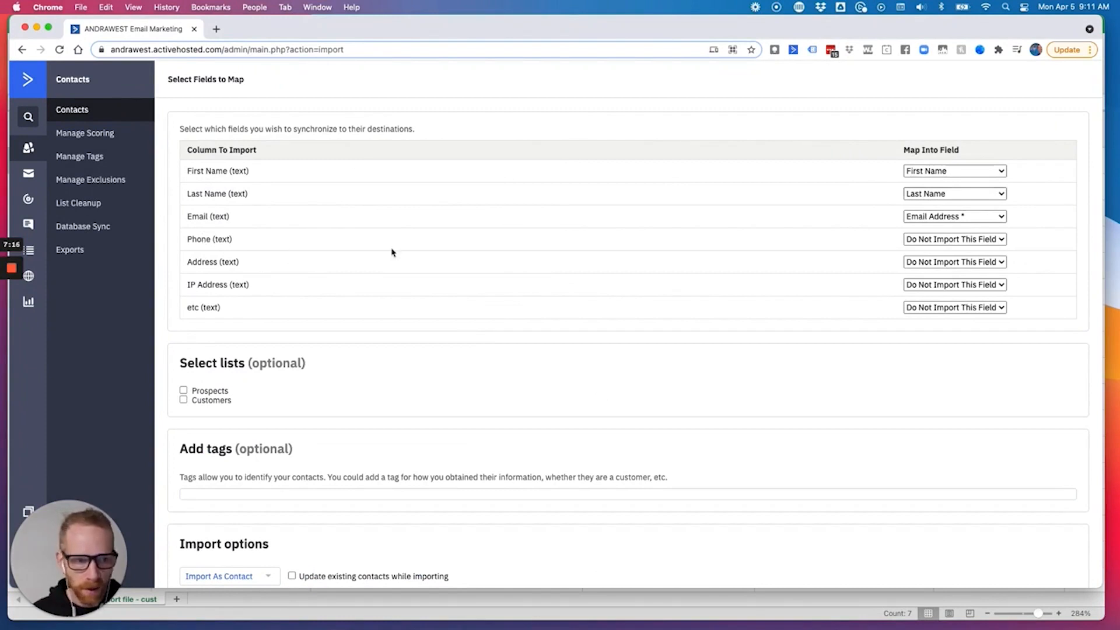
- Map Phone to the Phone field and leave Address as Do Not Import
click(954, 239)
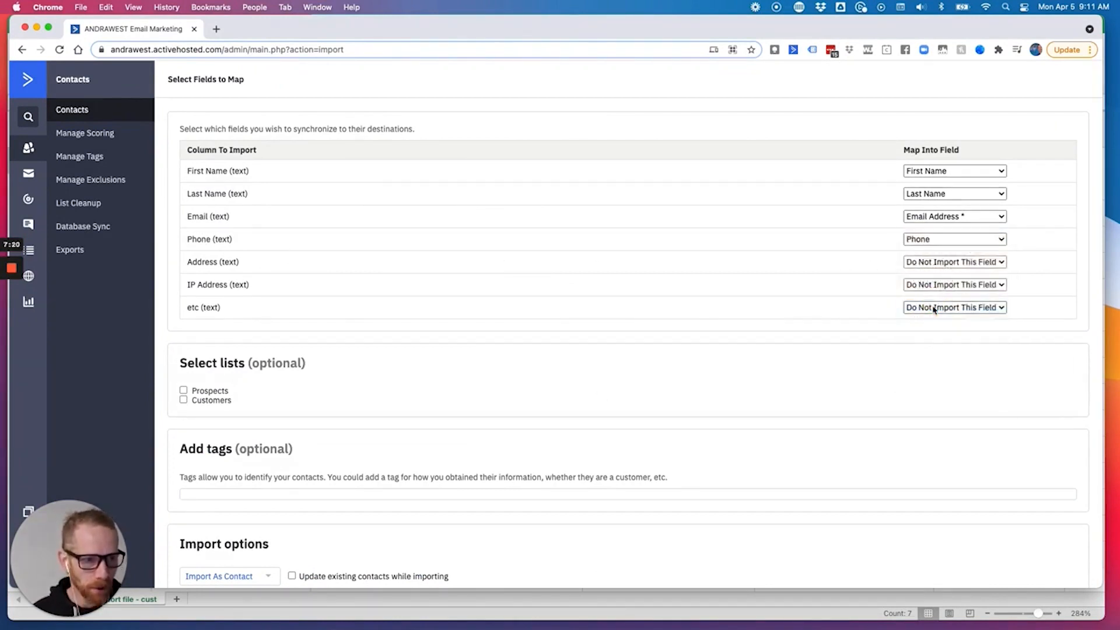
click(954, 262)
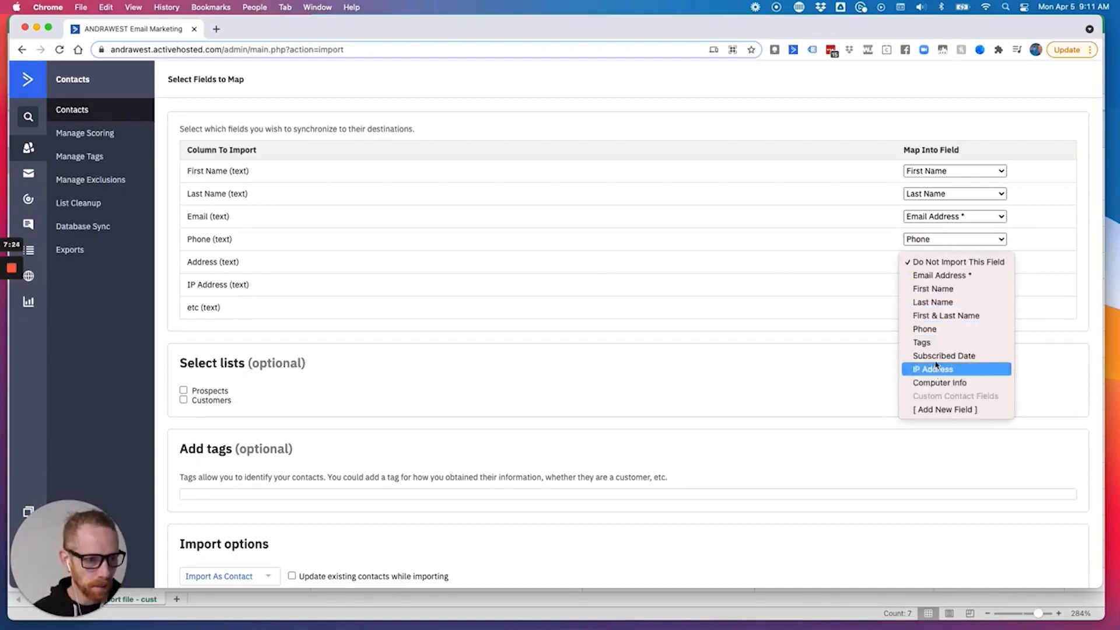
mouse_move(945, 409)
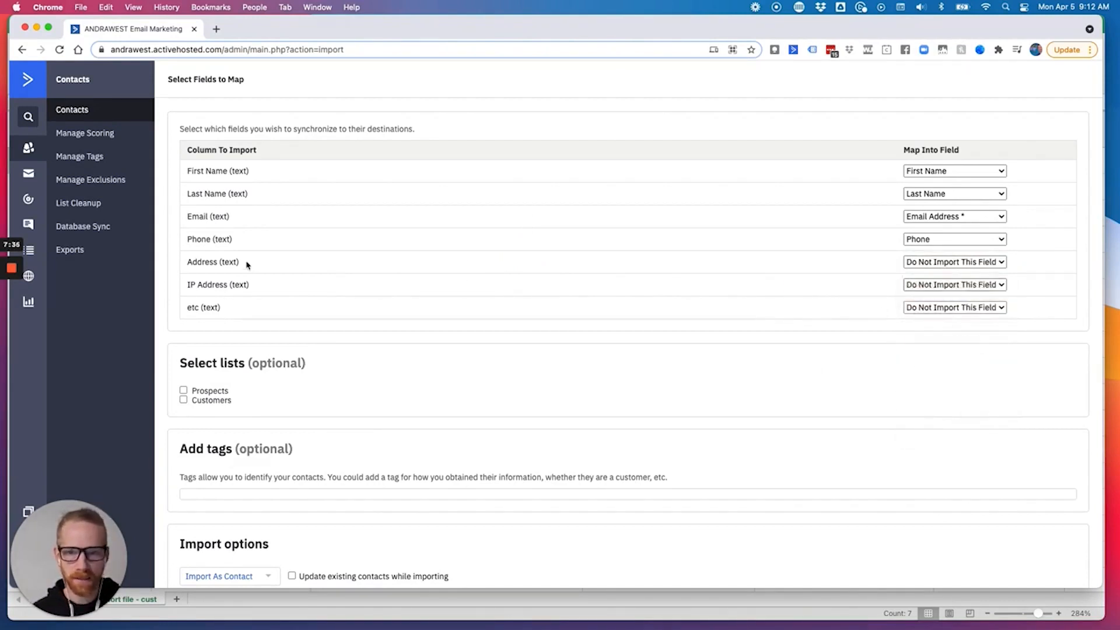
scroll(down, 3)
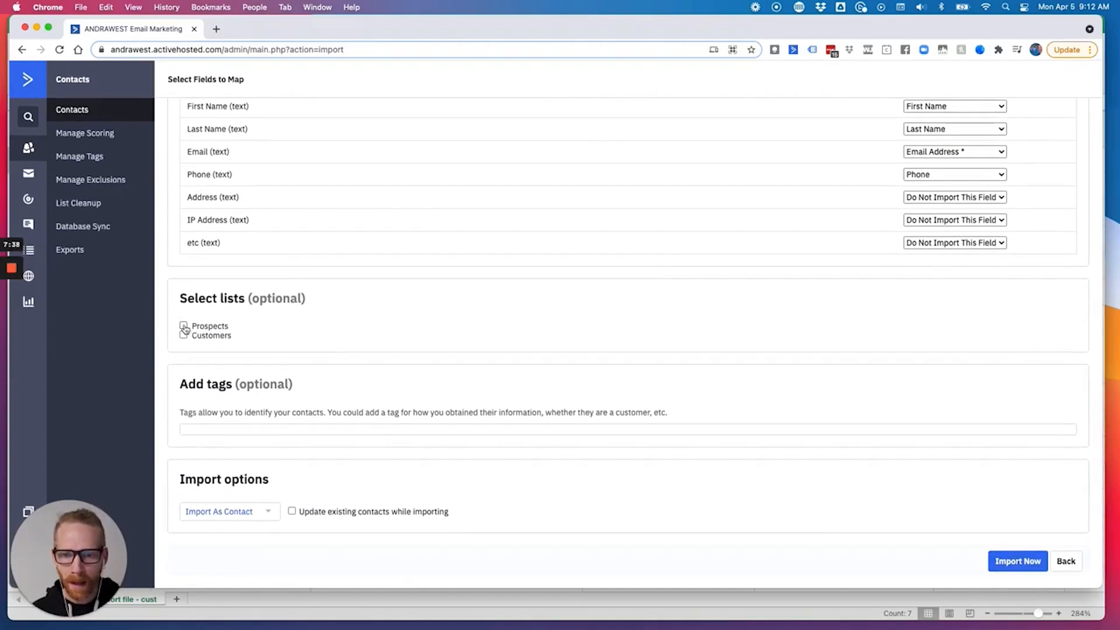
- Tick Prospects, add tag Existing Patients Test, and enable updating existing contacts
click(184, 326)
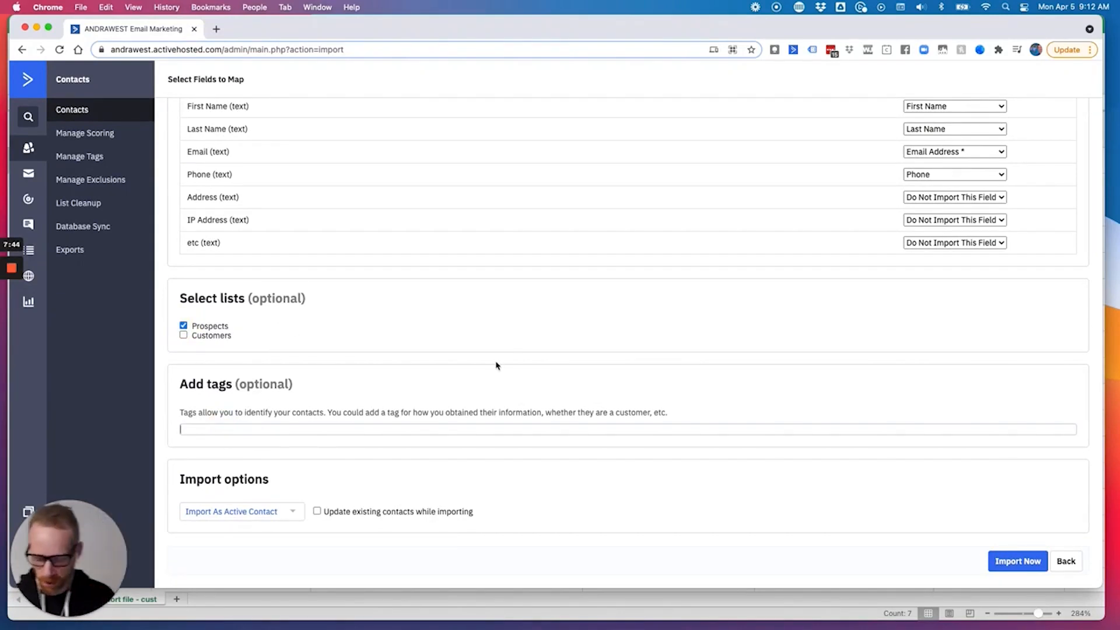
text(Existing Patient Test)
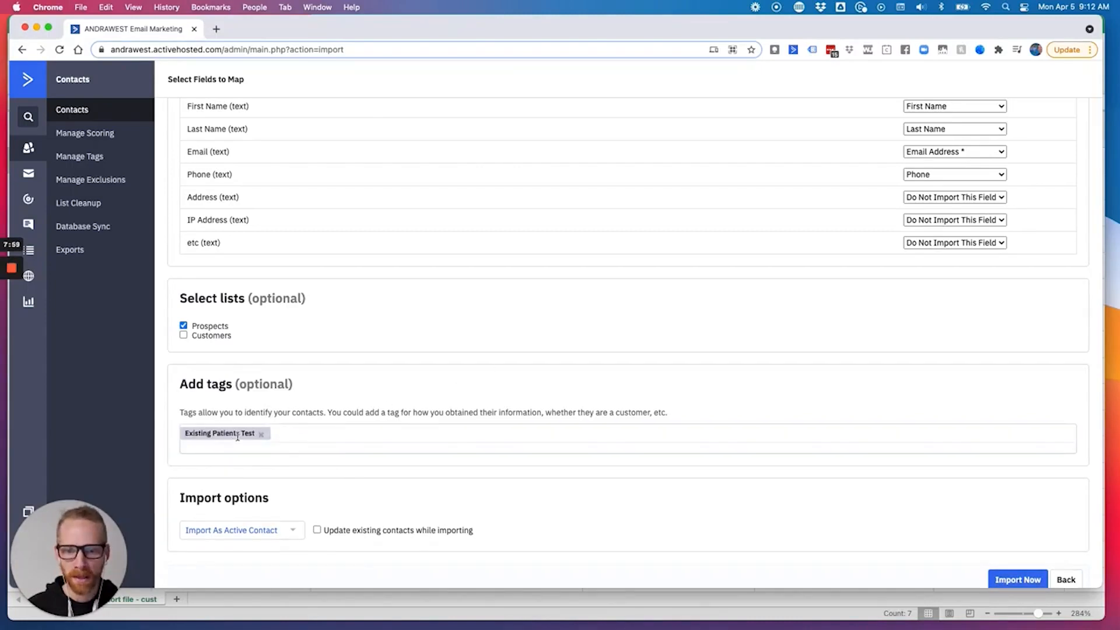
scroll(down, 3)
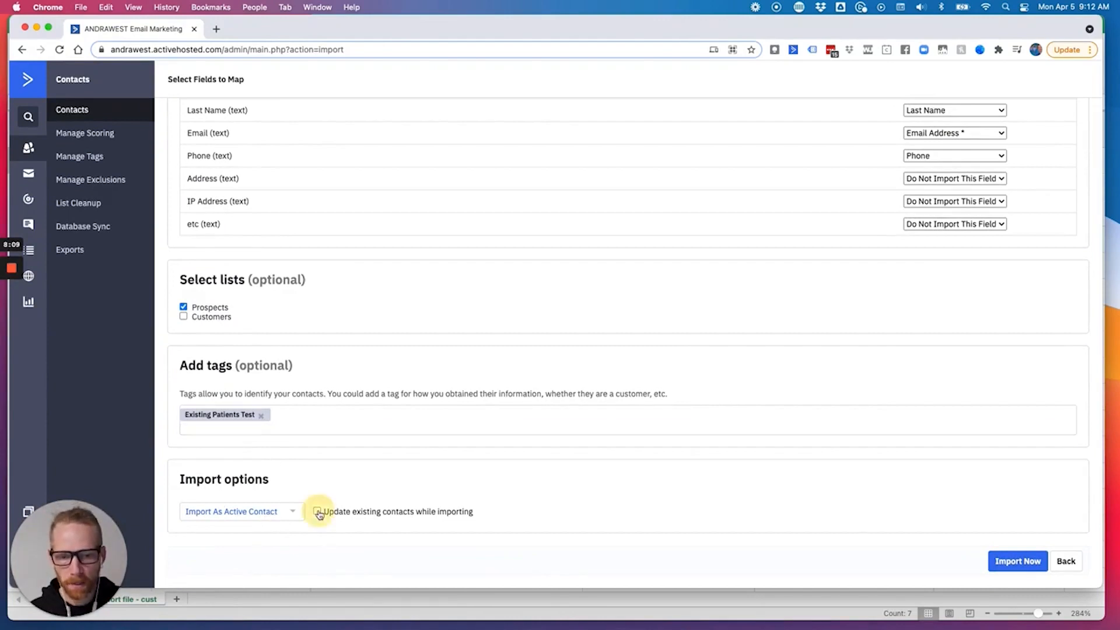
click(318, 512)
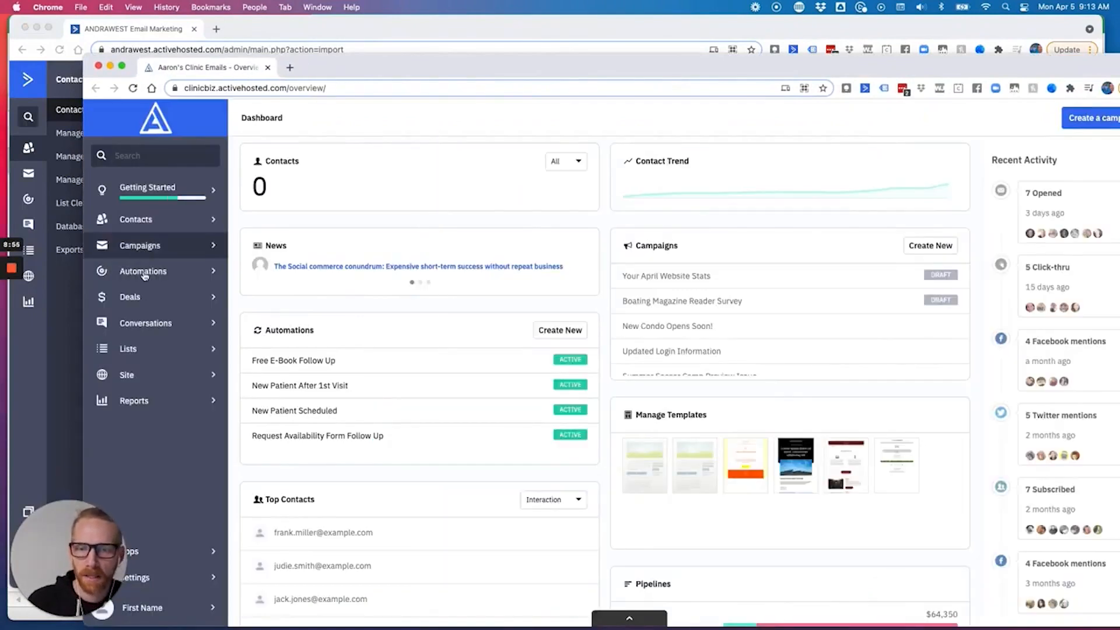
- Open the New Patient After 1st Visit automation from the Automations list
click(143, 271)
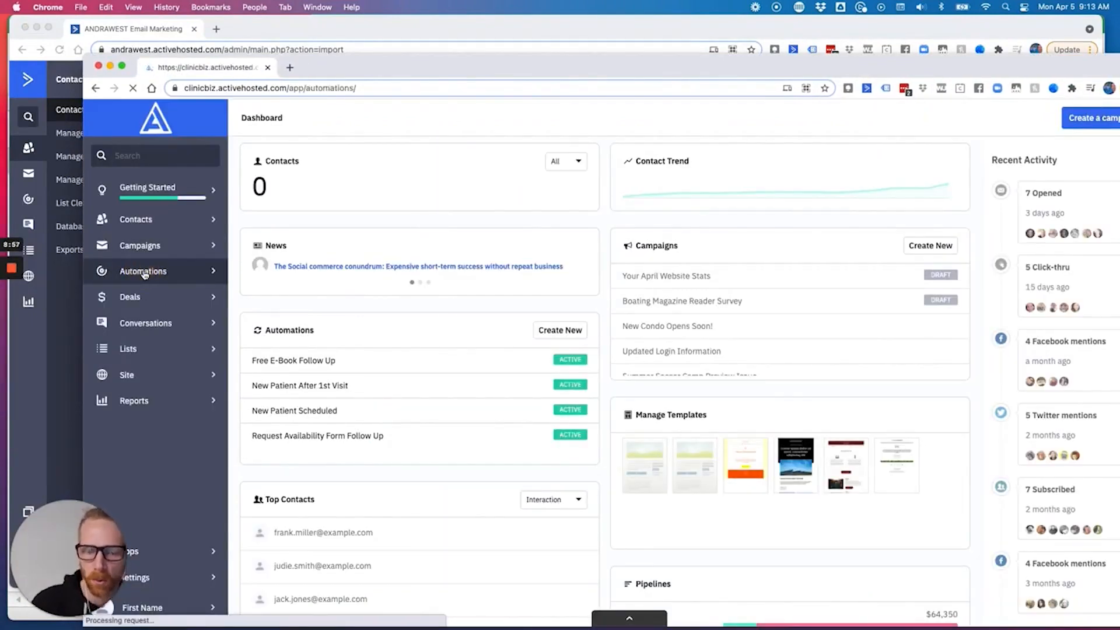
click(143, 270)
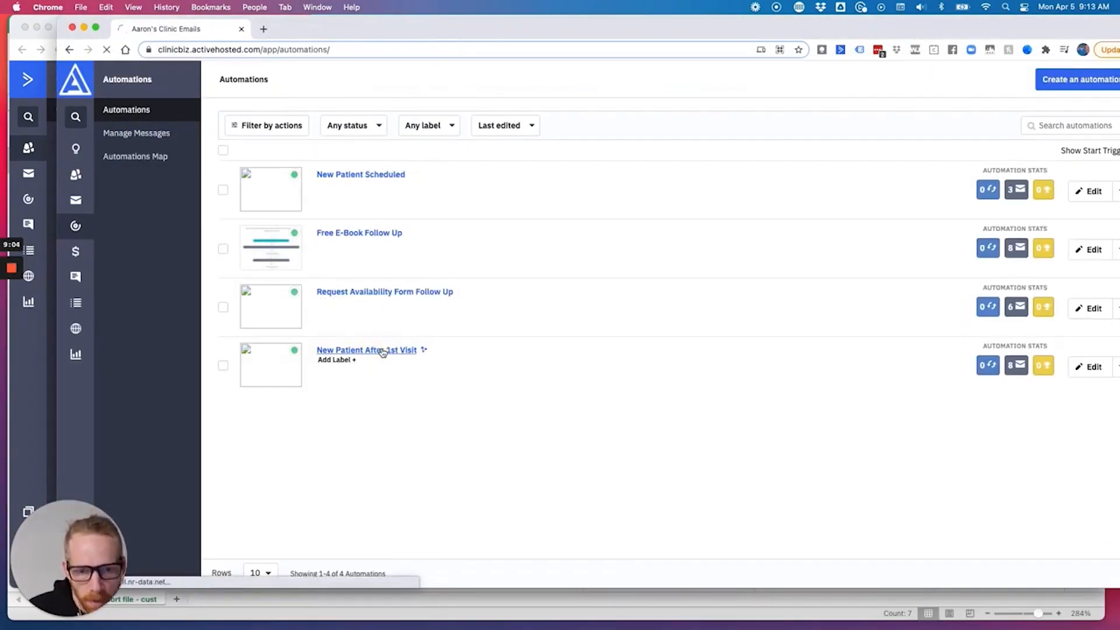
click(366, 350)
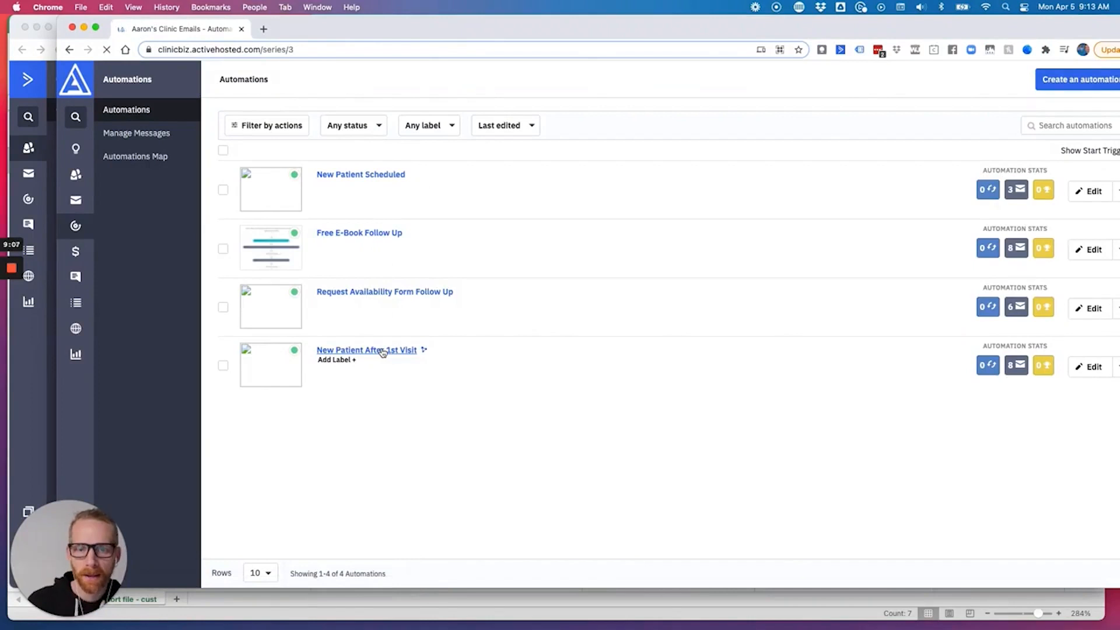
click(366, 350)
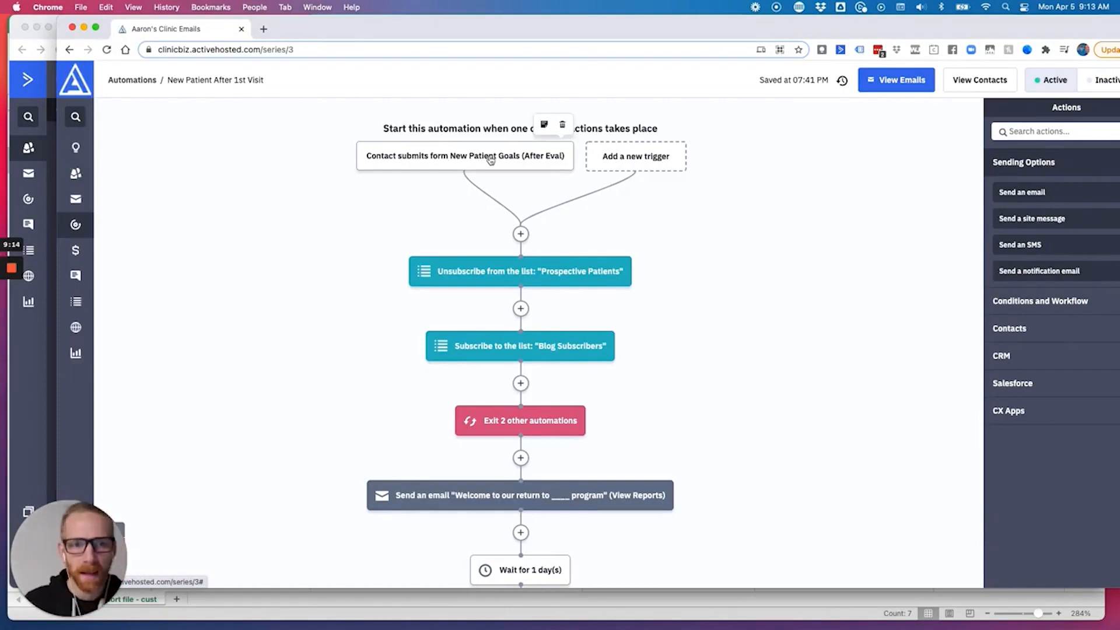
mouse_move(550, 163)
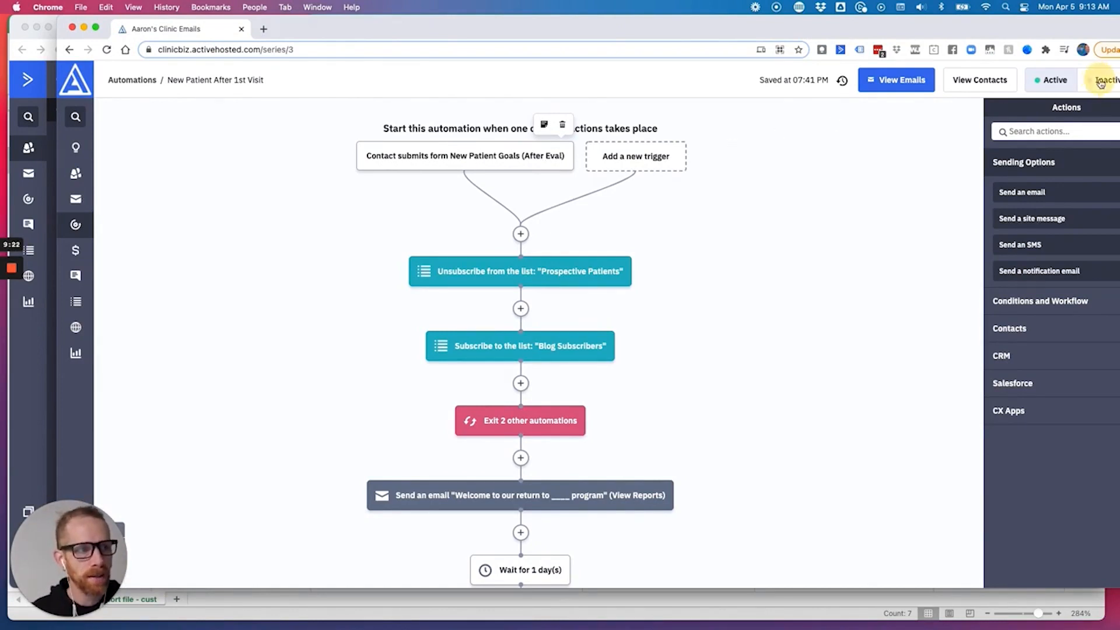
- Set the New Patient After 1st Visit automation to Inactive, then back to Active
click(1106, 79)
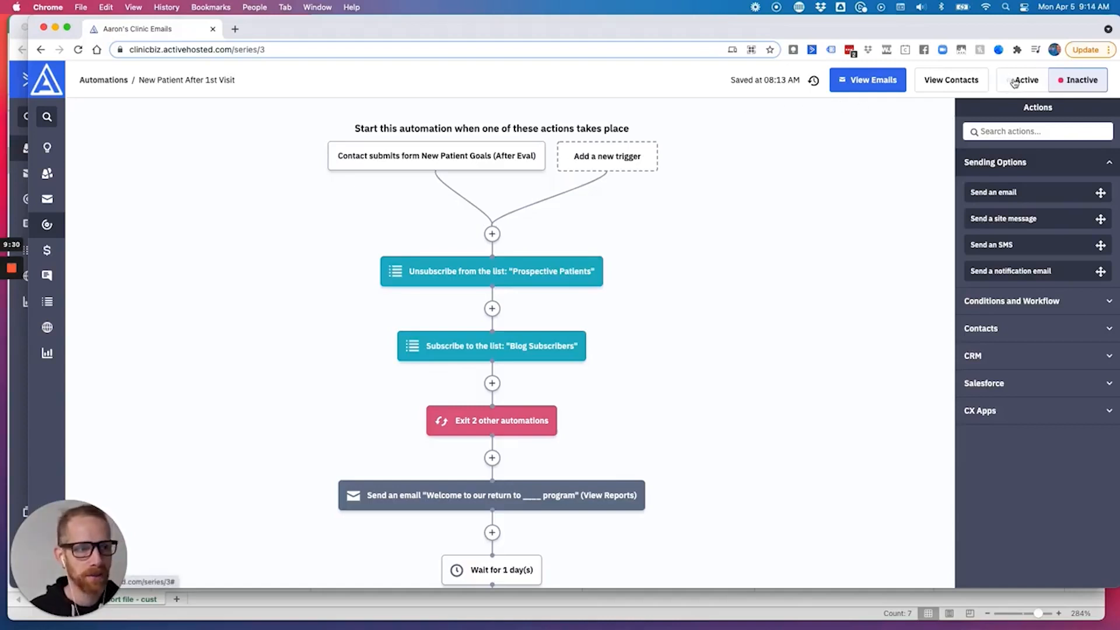
click(1026, 80)
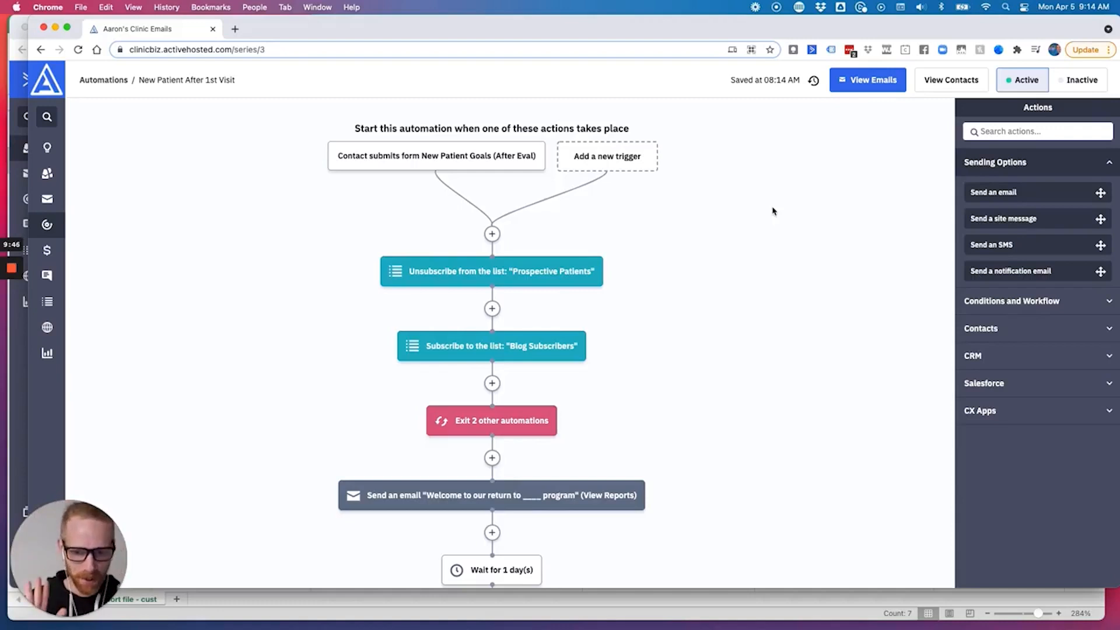
mouse_move(765, 210)
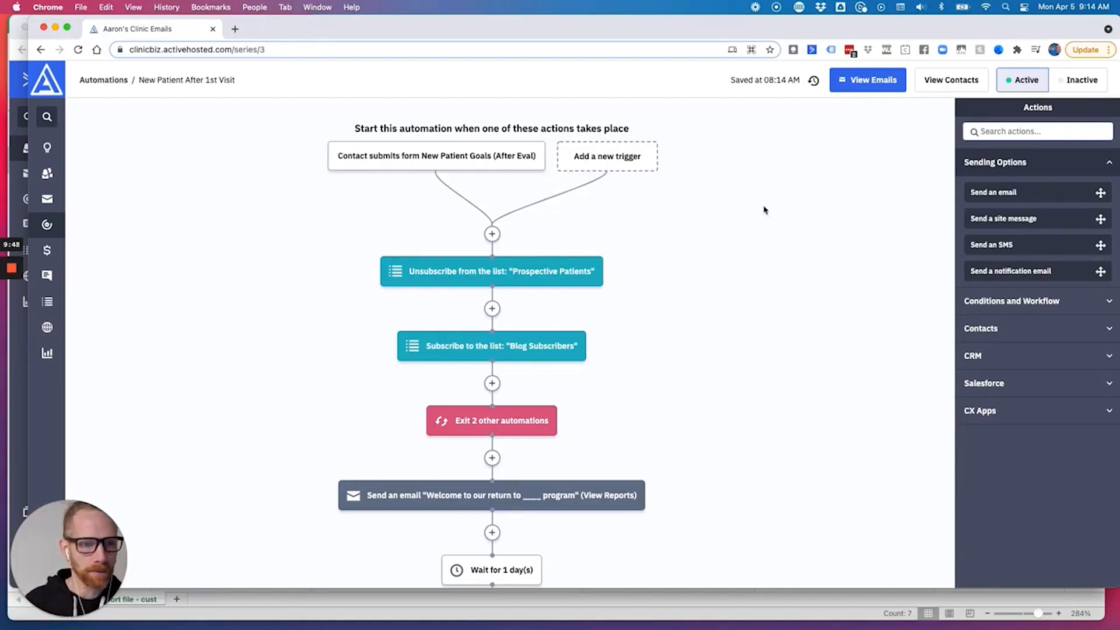
mouse_move(61, 364)
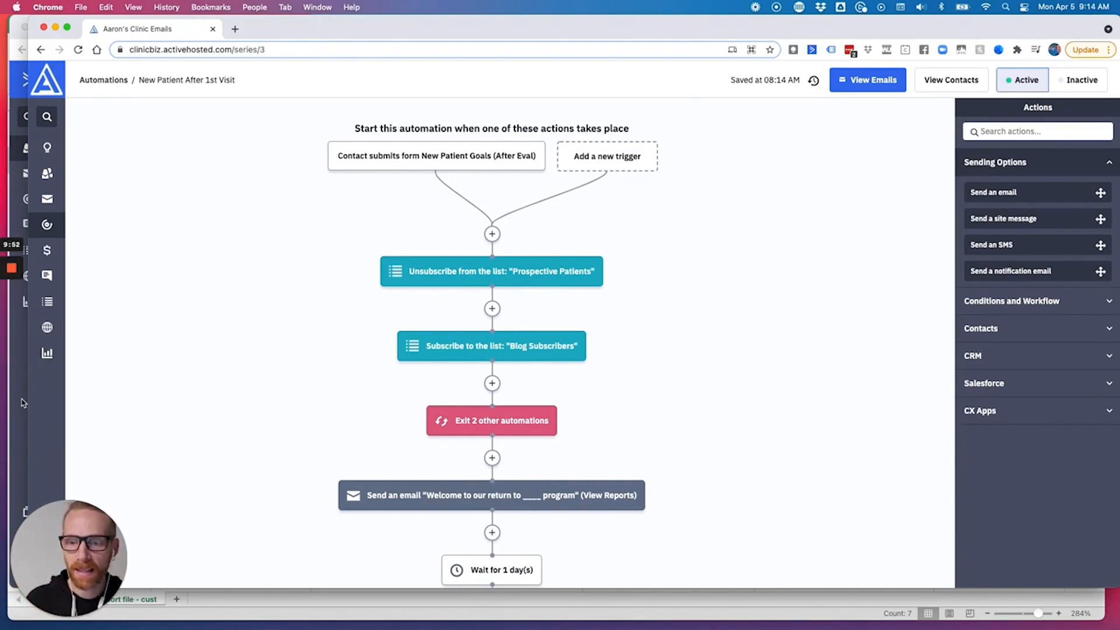
mouse_move(59, 201)
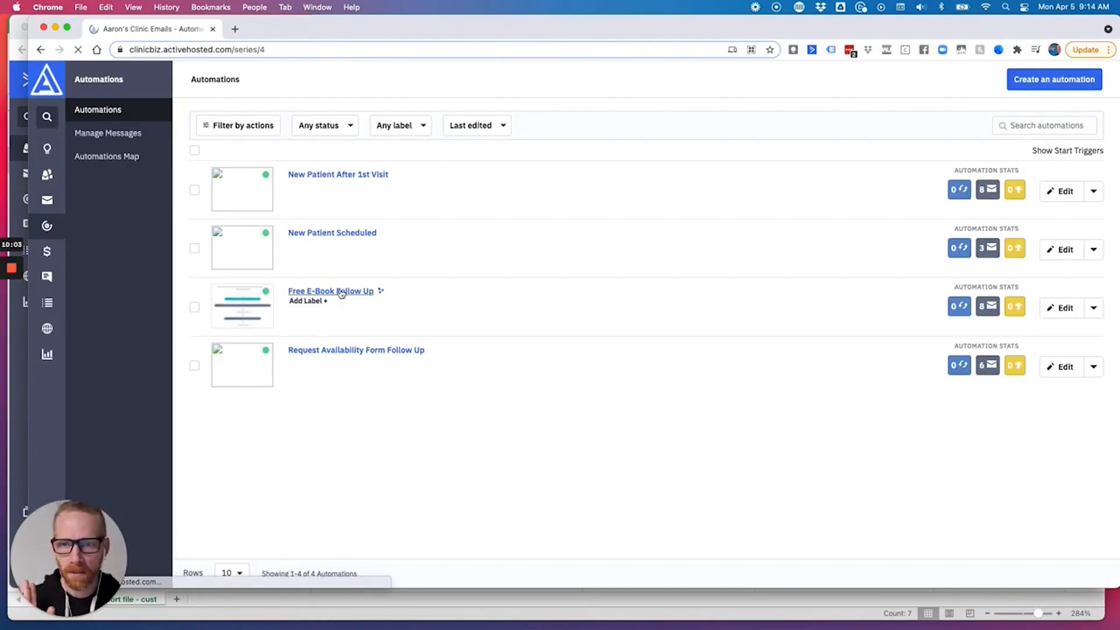
- Open Free E-Book Follow Up and scroll through its E-Book tag trigger workflow
click(330, 290)
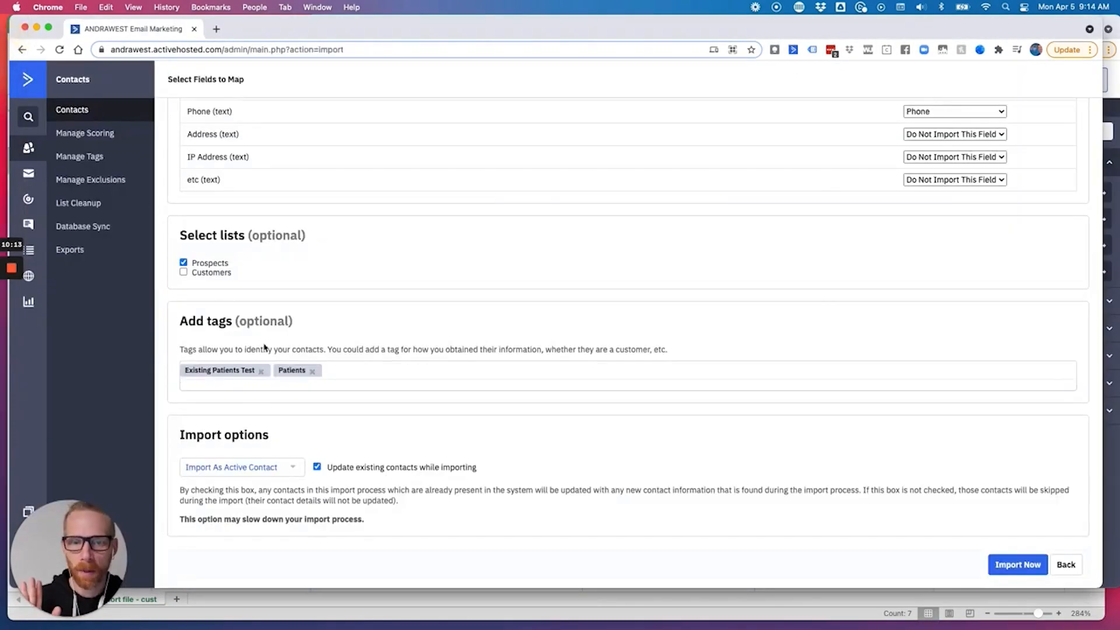
mouse_move(1018, 564)
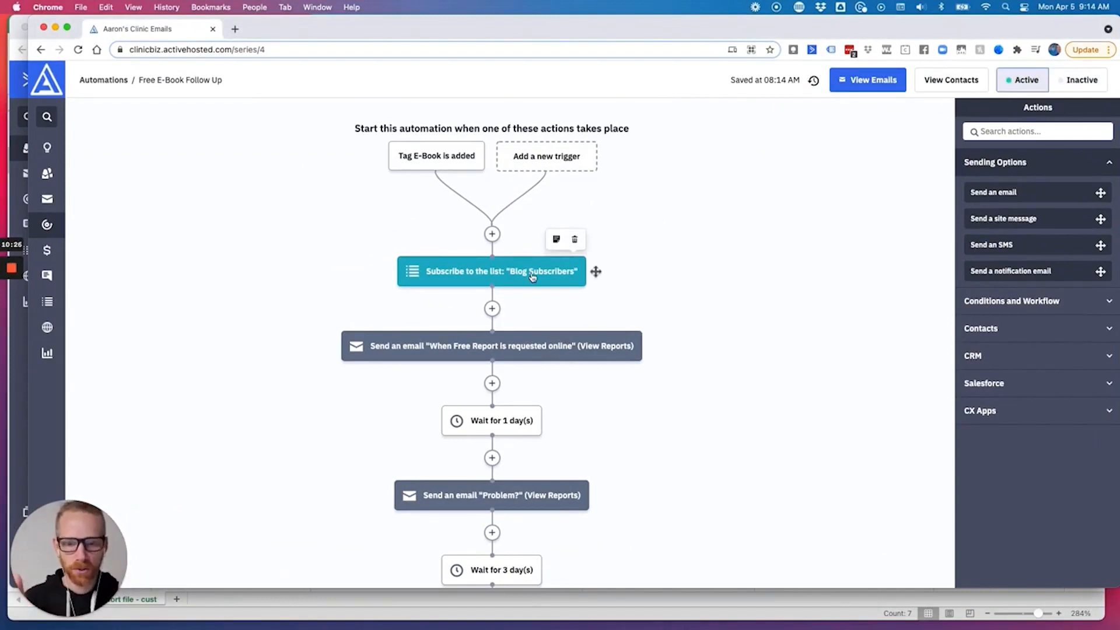
mouse_move(115, 225)
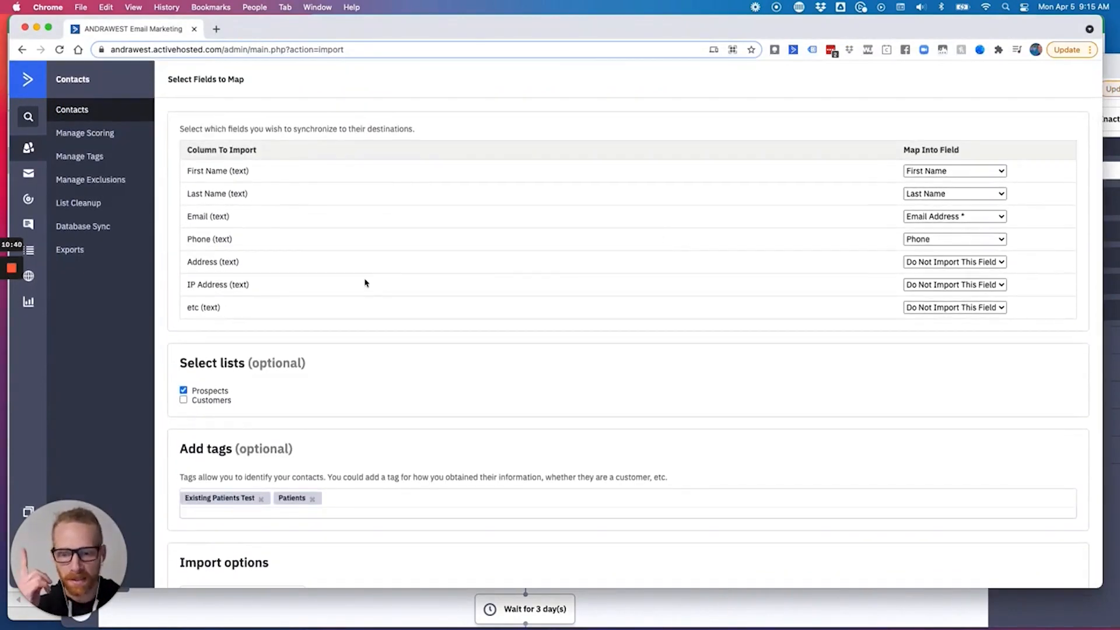
scroll(down, 3)
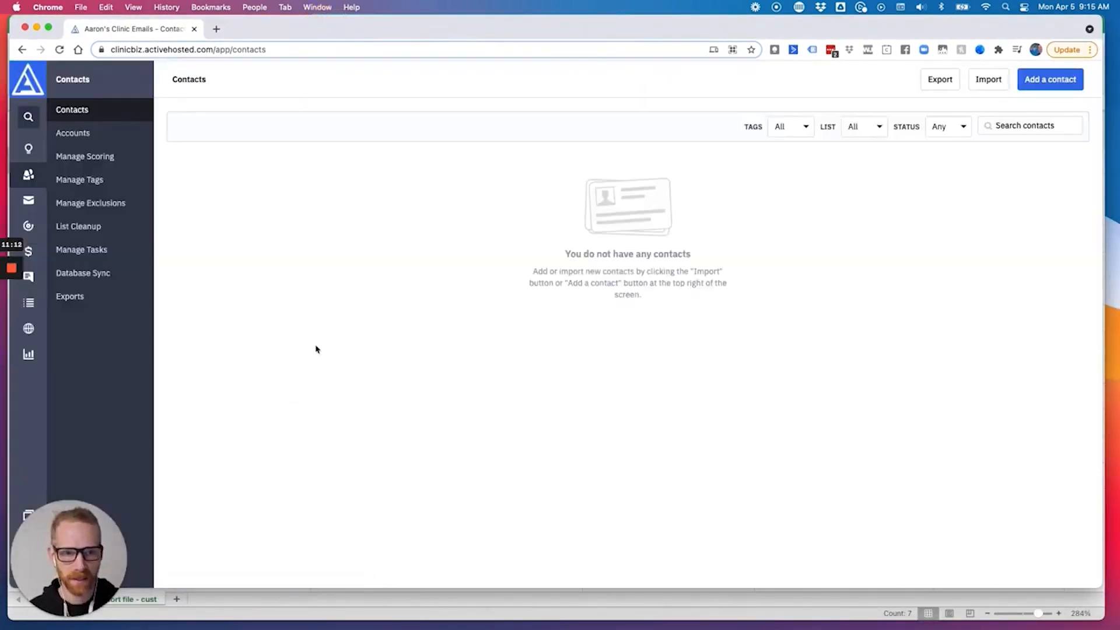
mouse_move(349, 331)
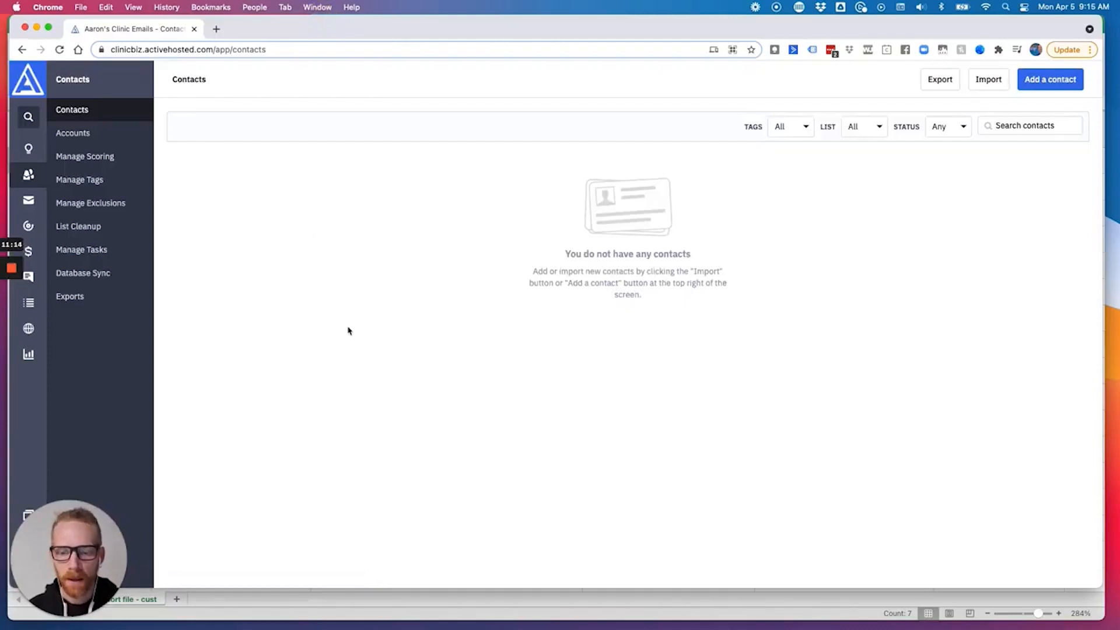
mouse_move(322, 261)
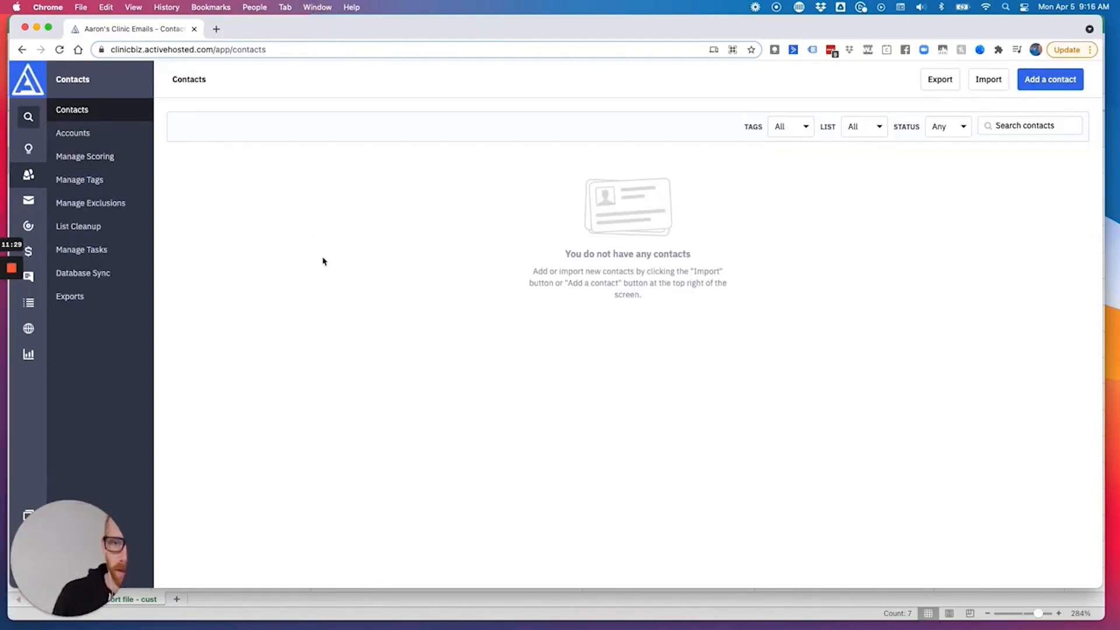
mouse_move(275, 175)
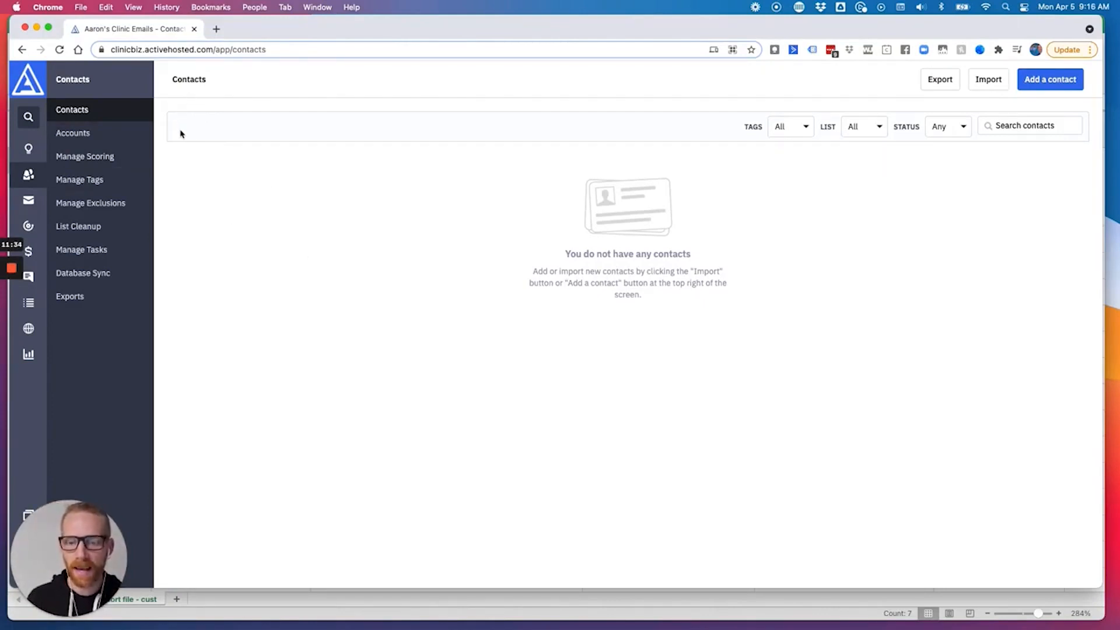
mouse_move(183, 111)
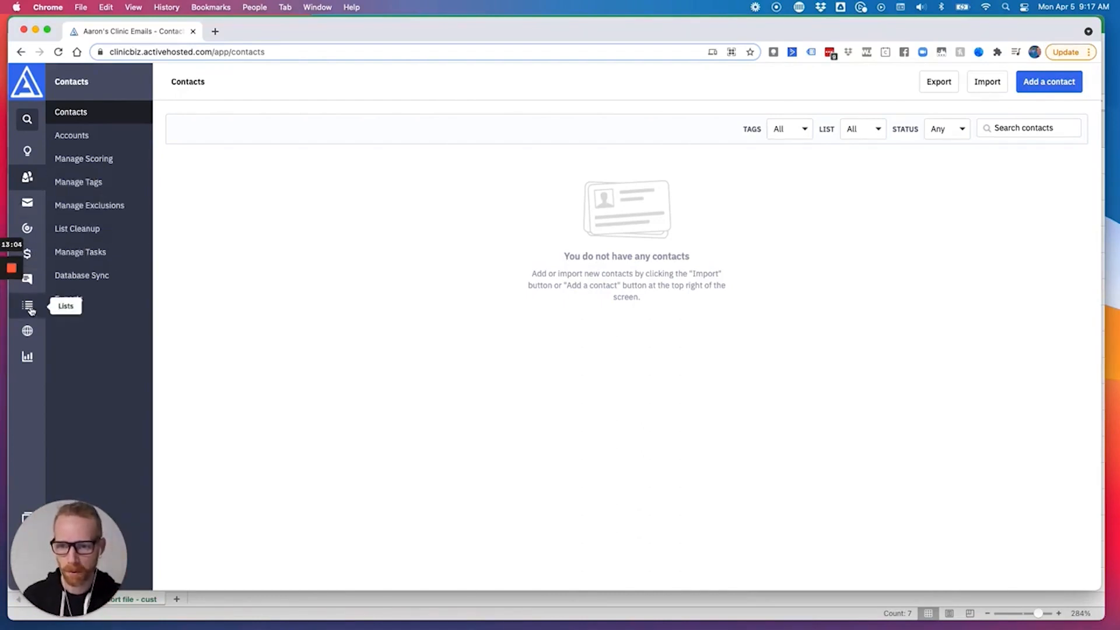
- Go to the Site section to view the clinic's four forms and their zero entries
click(28, 330)
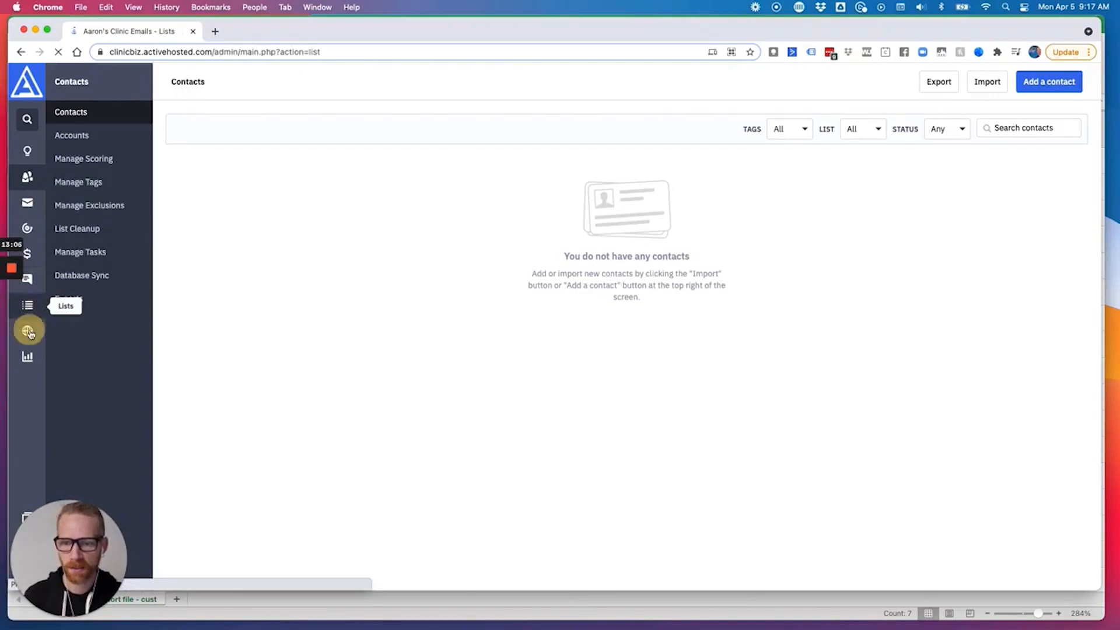
click(27, 331)
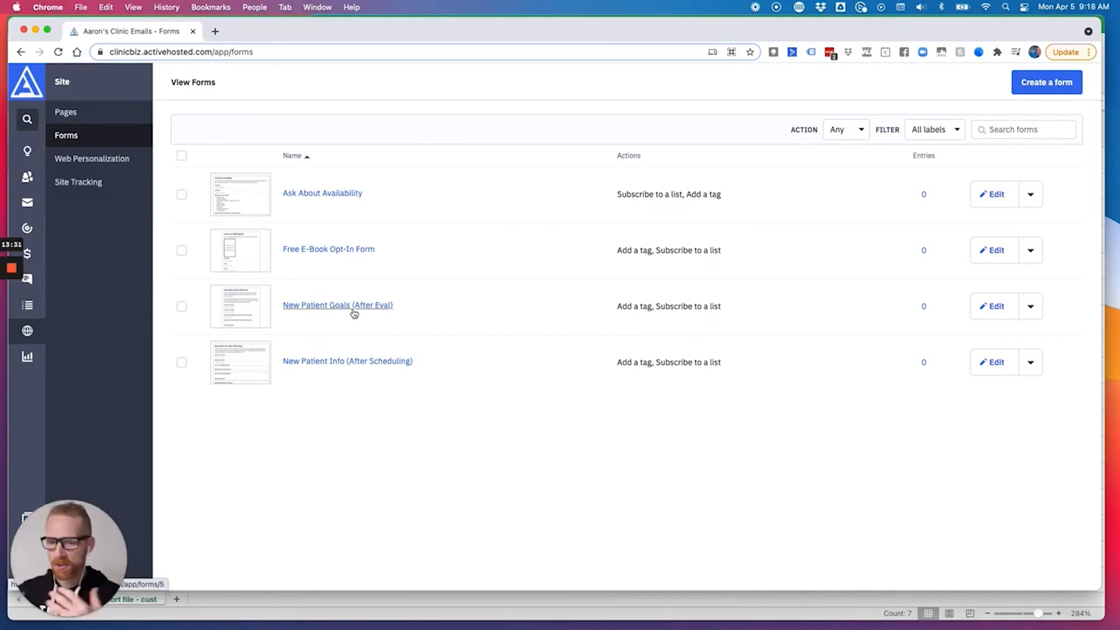
mouse_move(322, 193)
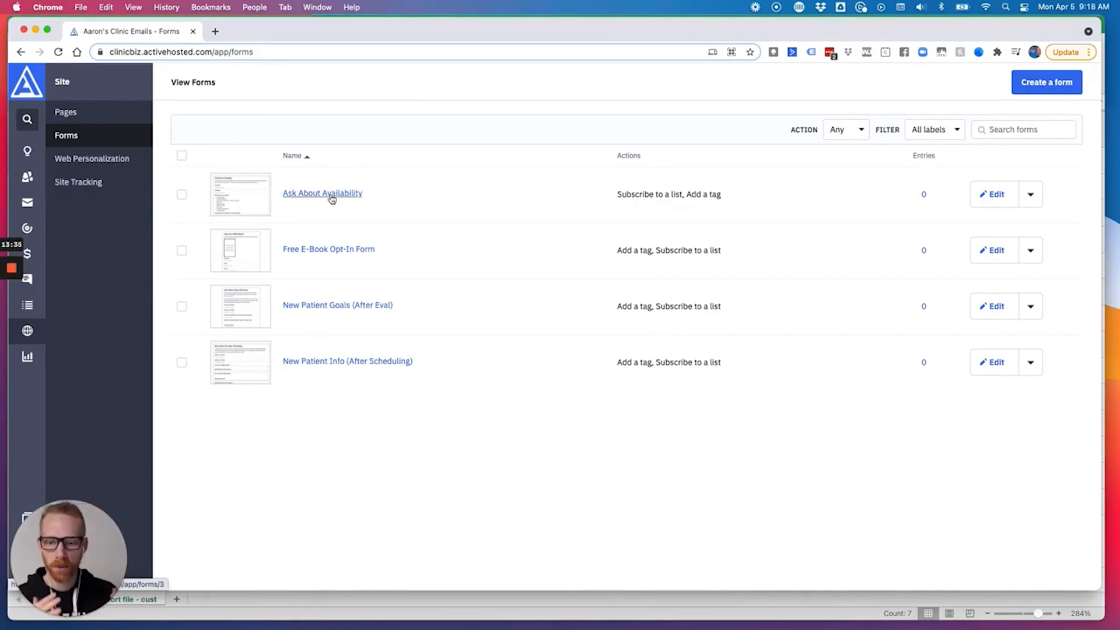
mouse_move(325, 199)
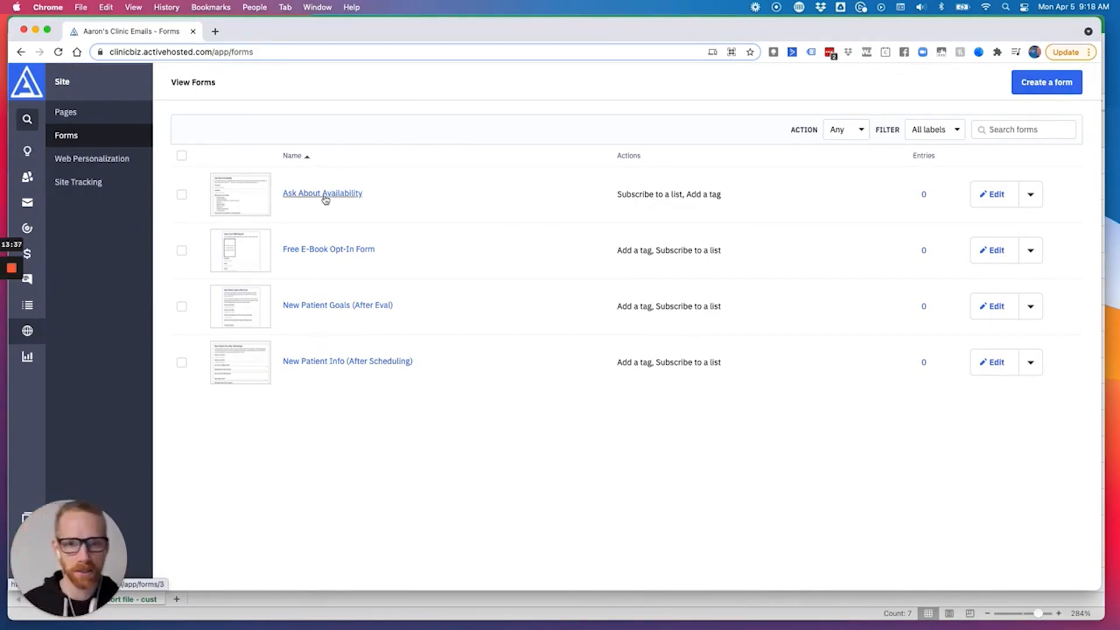